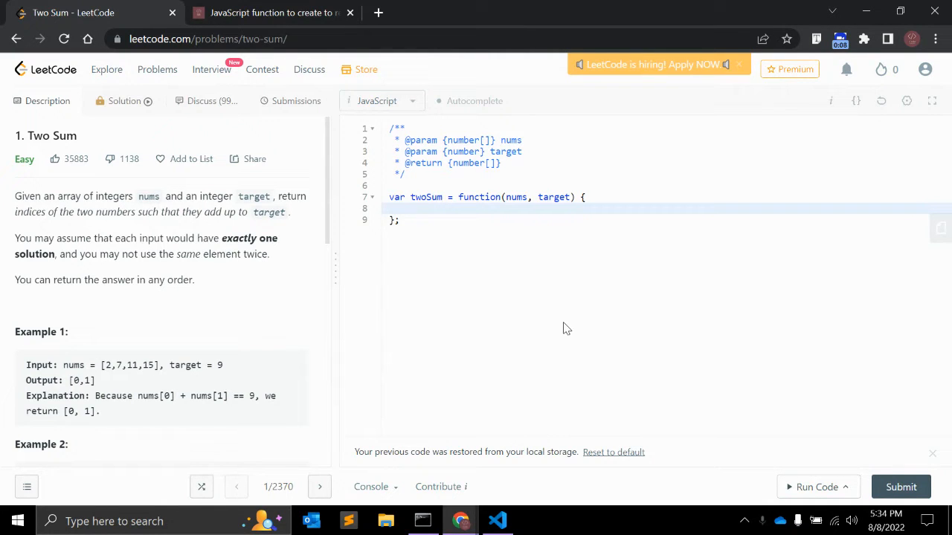
Step: Review LeetCode Example 1 (nums, target 9, output [0,1]) and the starter twoSum code
click(409, 208)
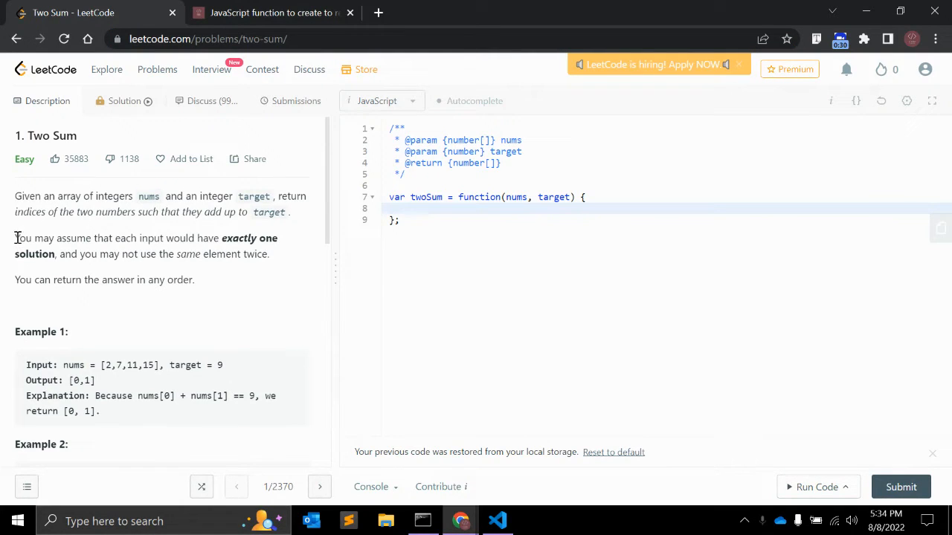
scroll(down, 3)
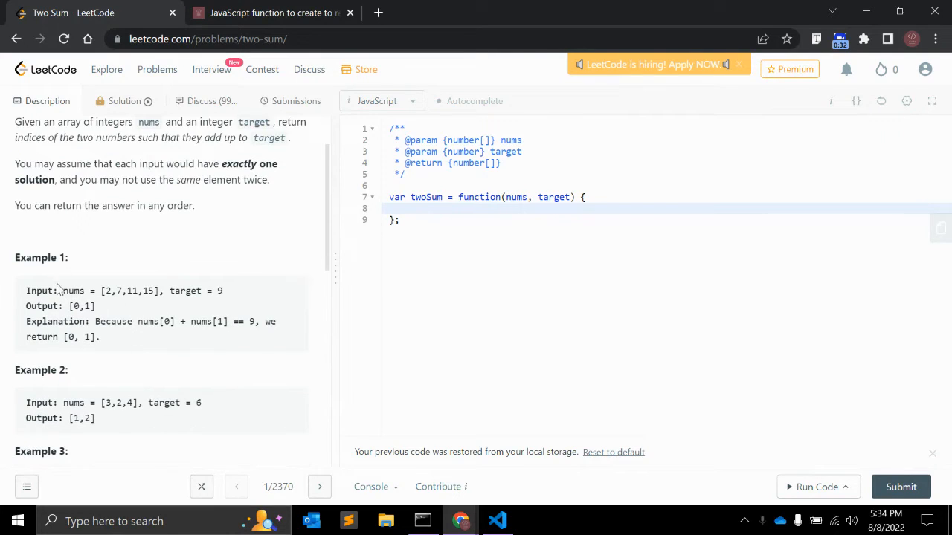
double_click(73, 290)
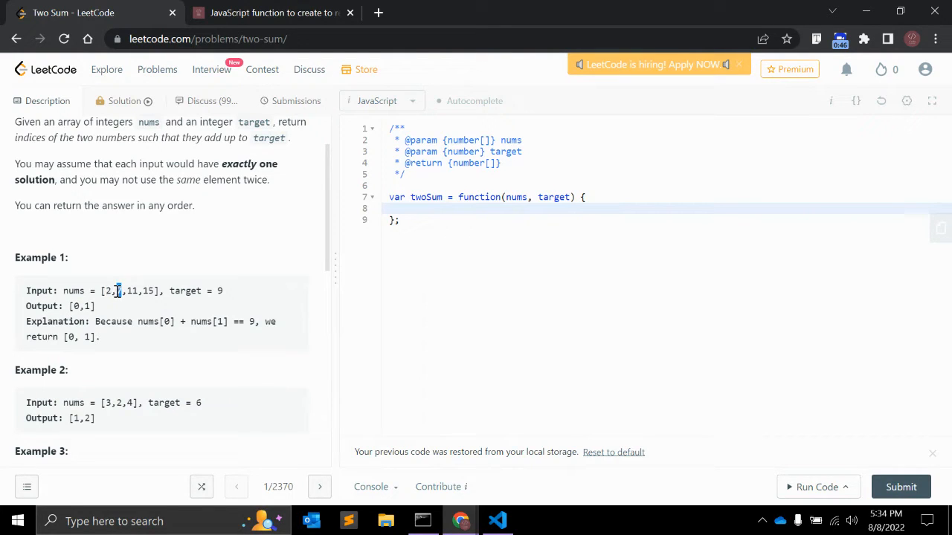
double_click(217, 290)
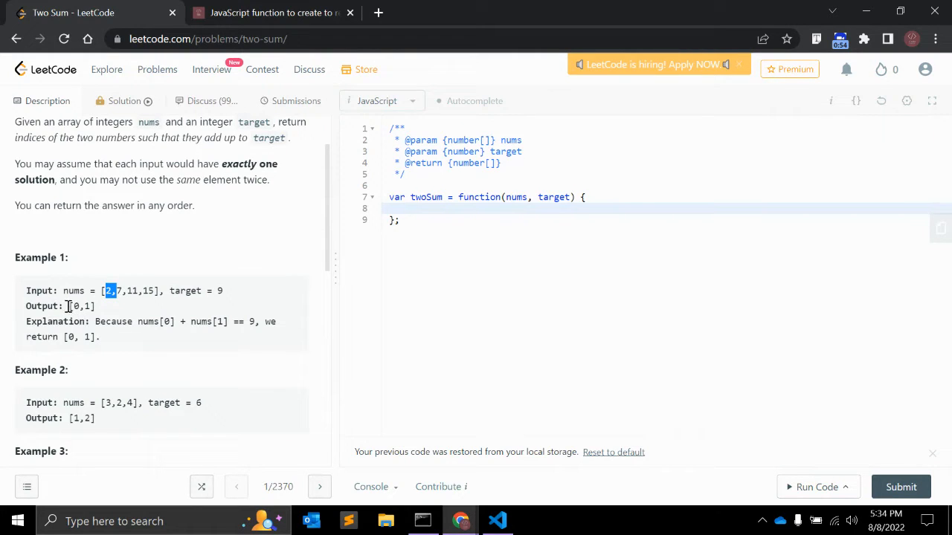
double_click(80, 306)
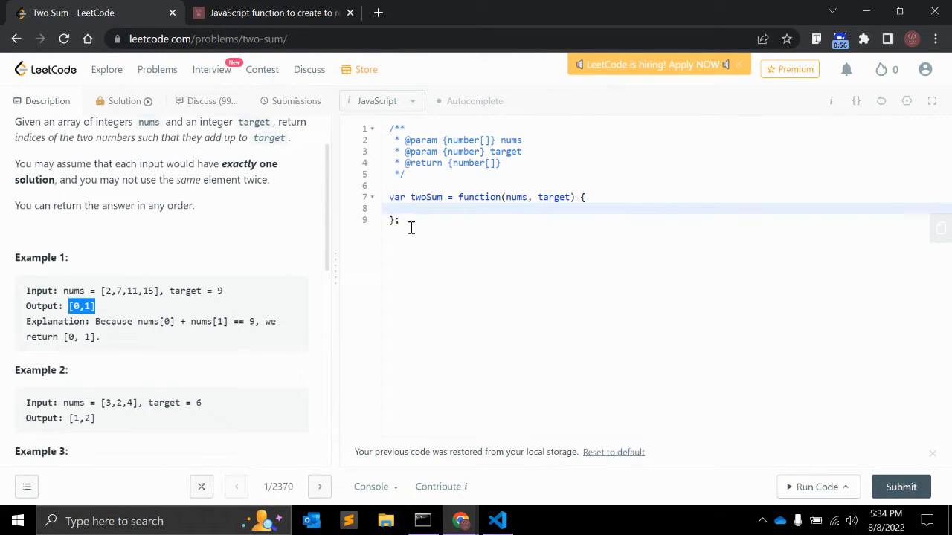
click(410, 209)
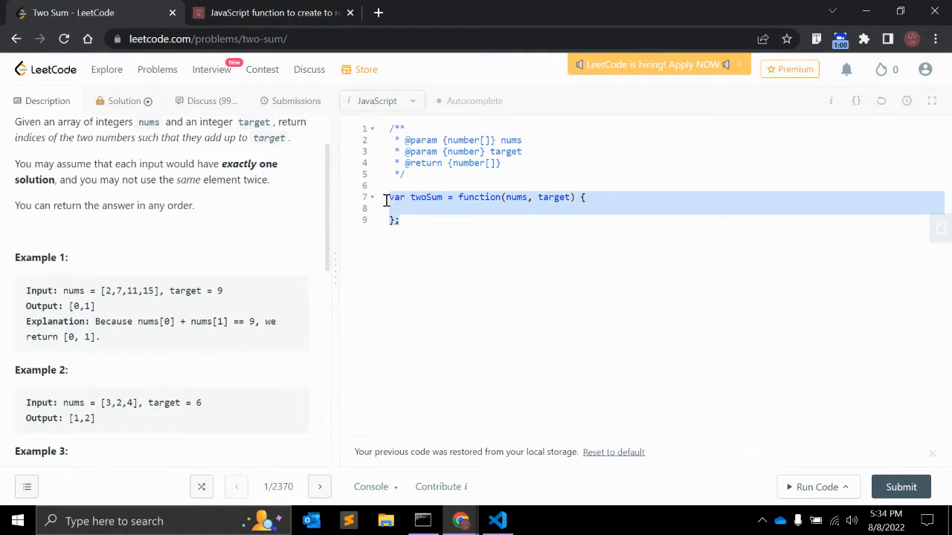
key(alt+tab)
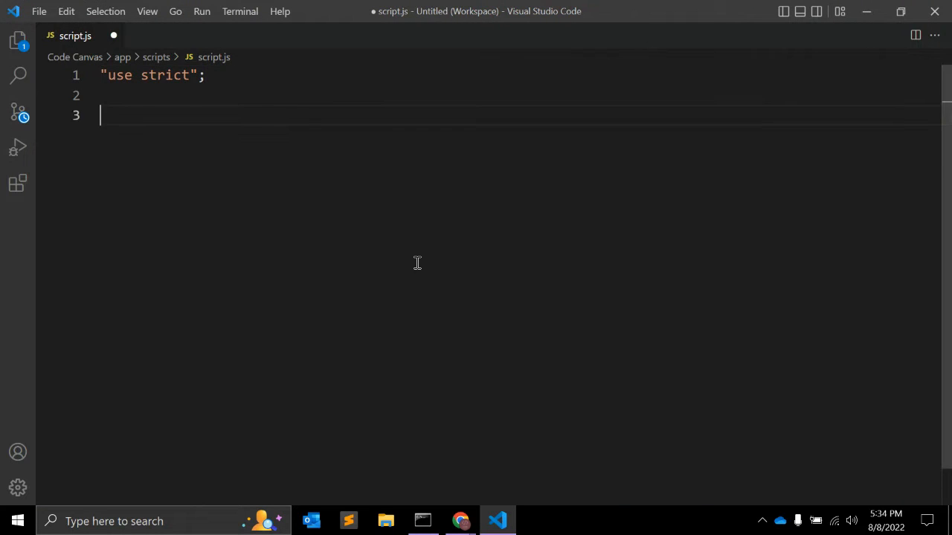
Step: Write the empty twoSum function with nums and target, log twoSum(nums, target), and save
text(var twoSum = function(nums, target) {)
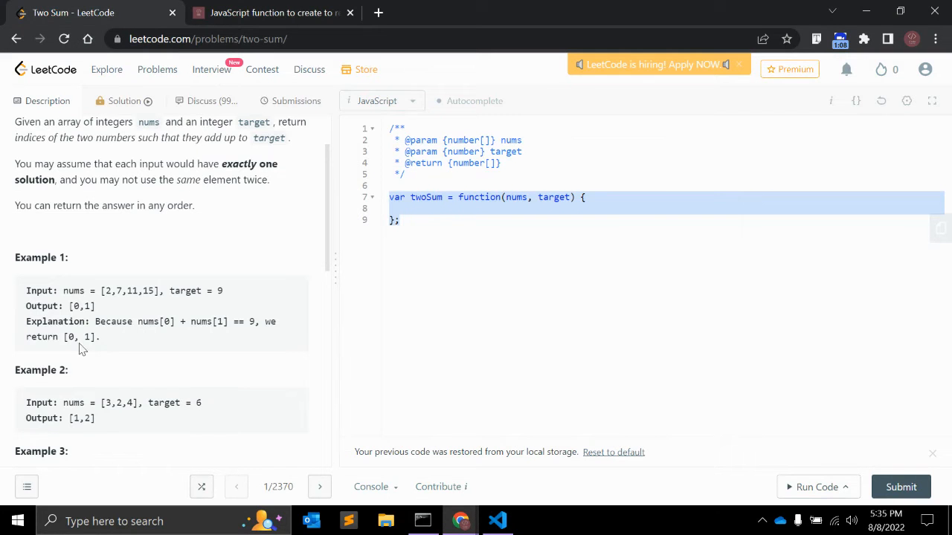
drag(63, 290, 222, 290)
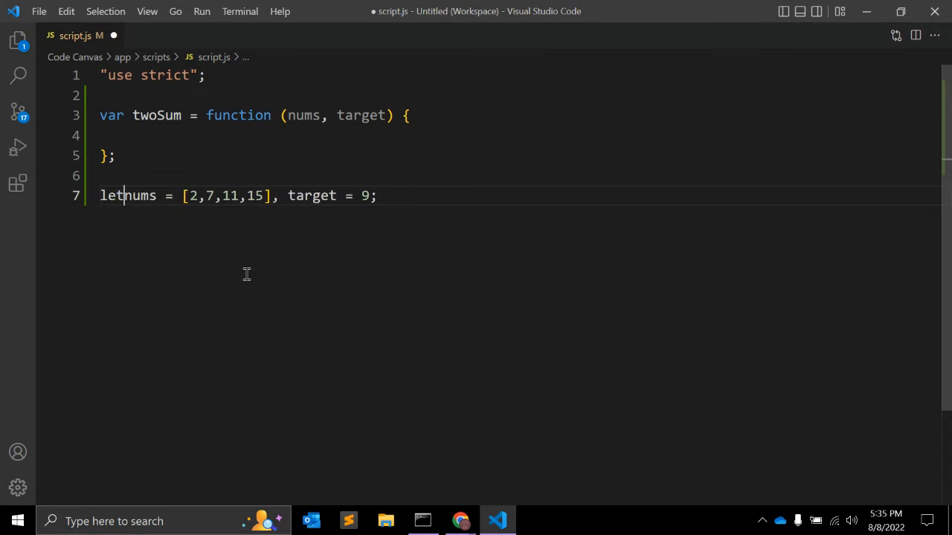
text(console)
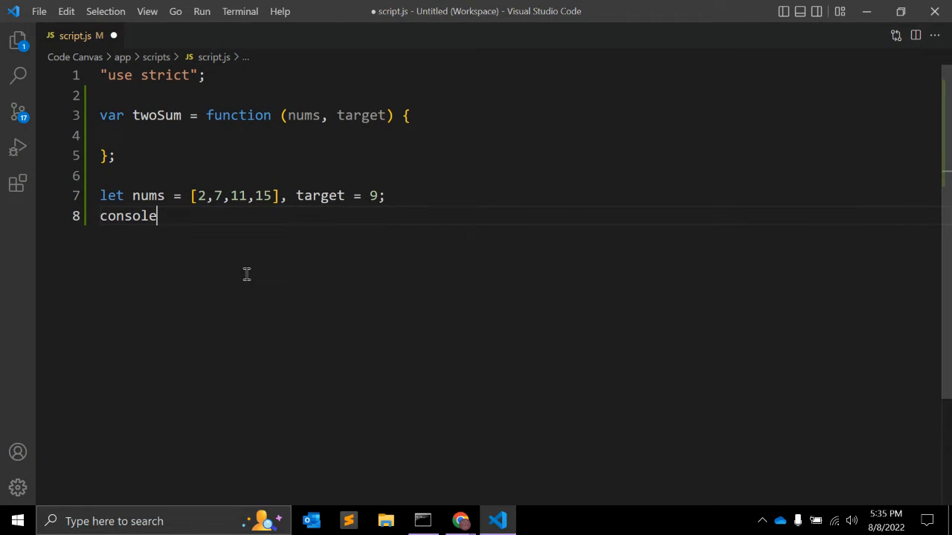
text(.log()
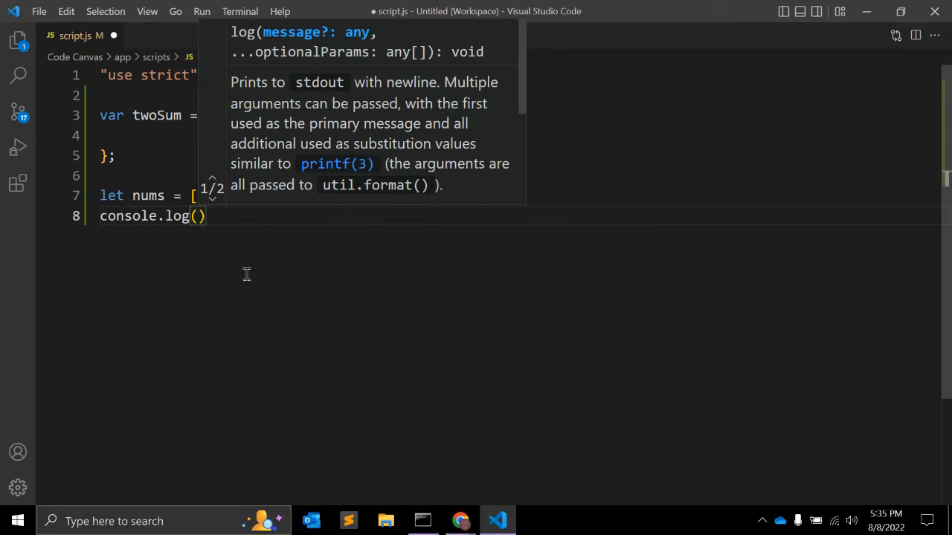
text(twoSum)
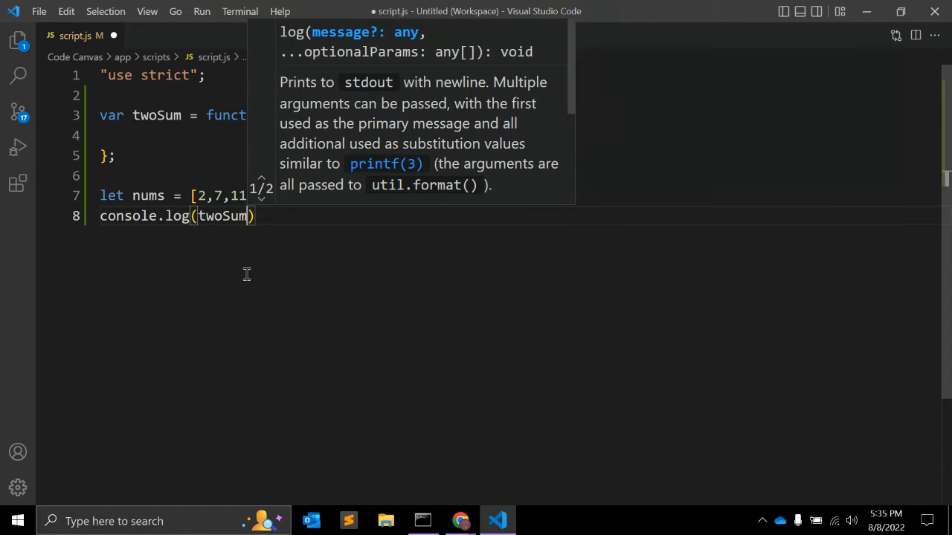
text((nums, target)
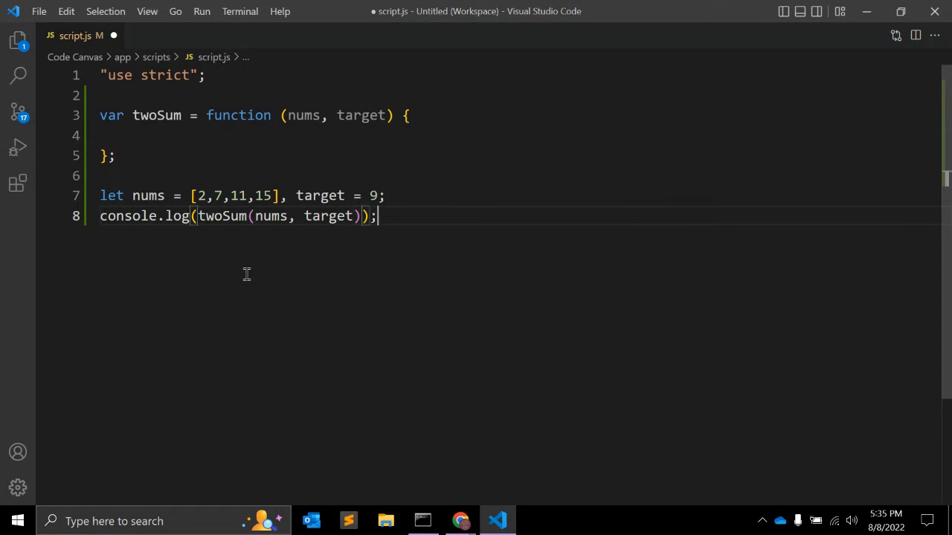
key(ctrl+s)
text(for(let )
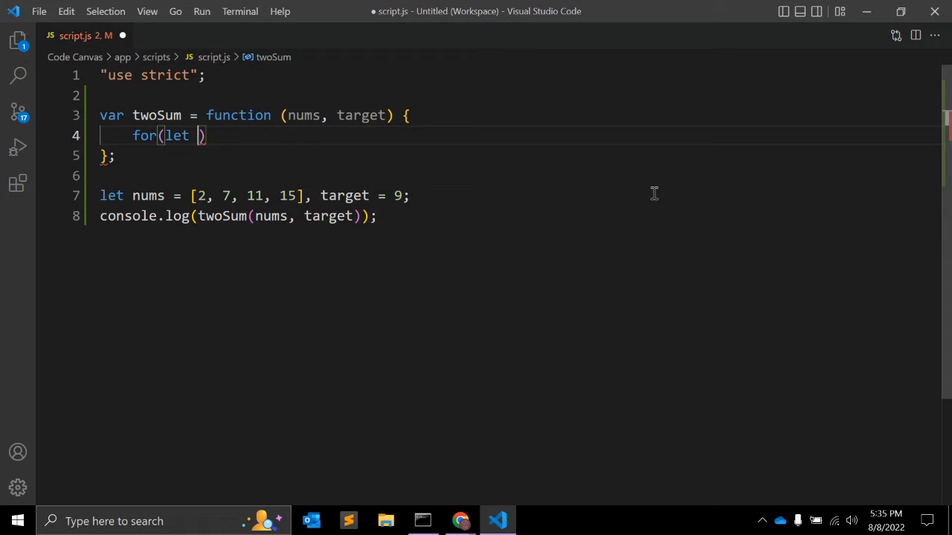
Step: Add for(let i=0; i<nums.length; i++) { } inside twoSum
text(i=0)
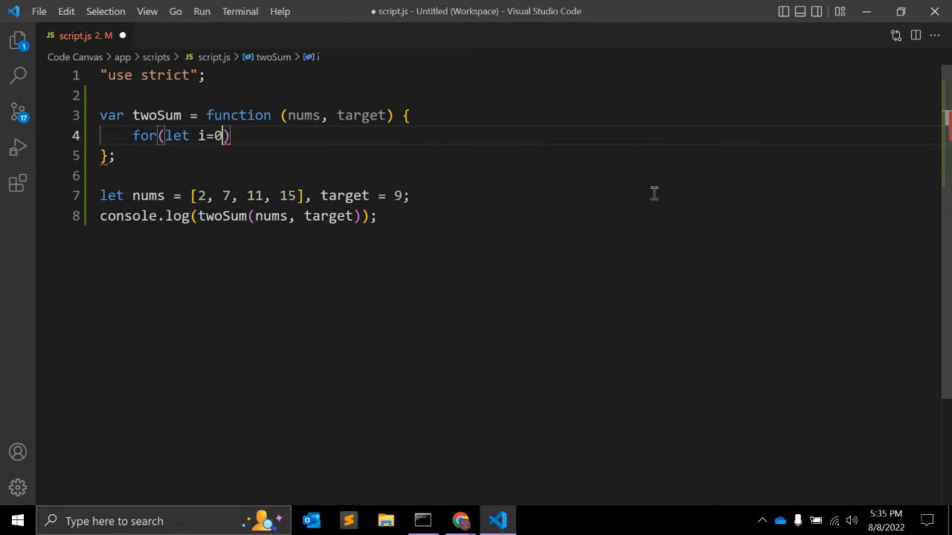
text(; i)
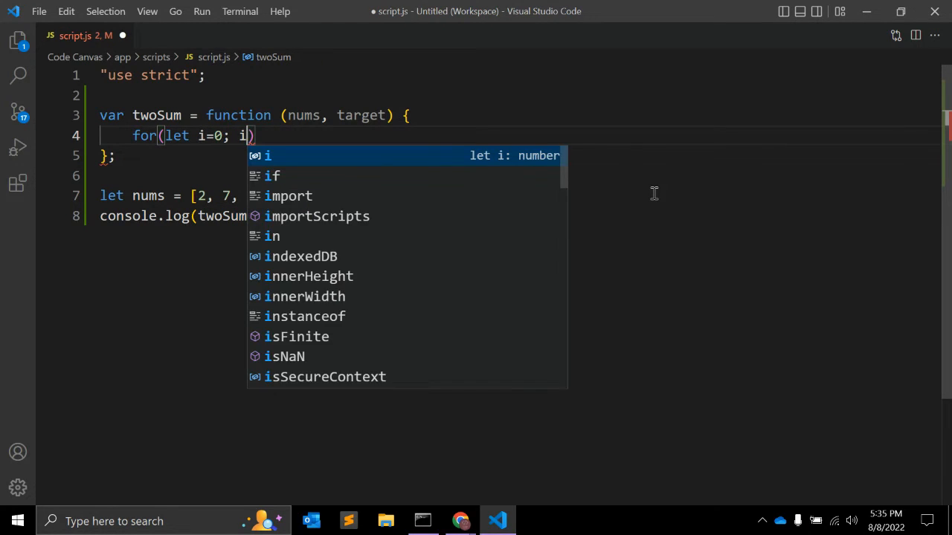
text(<nums)
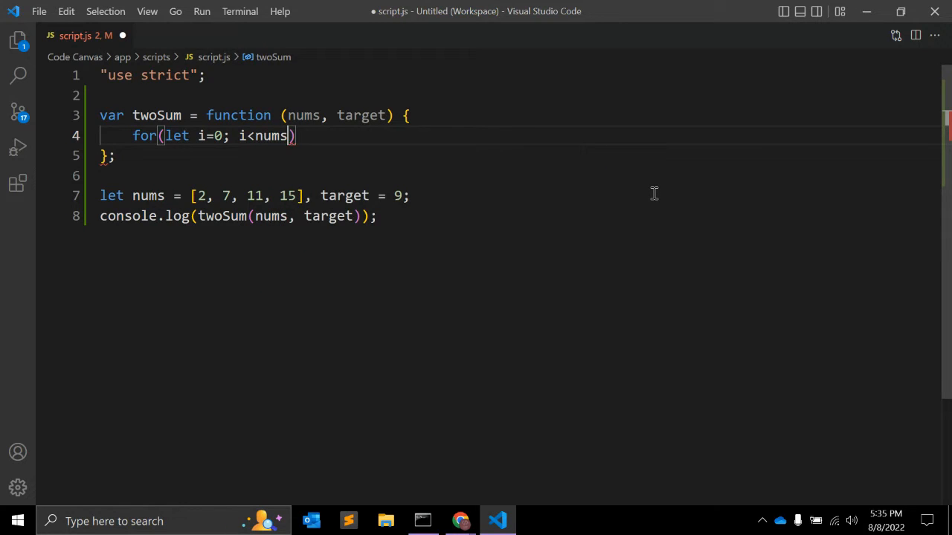
text(.le)
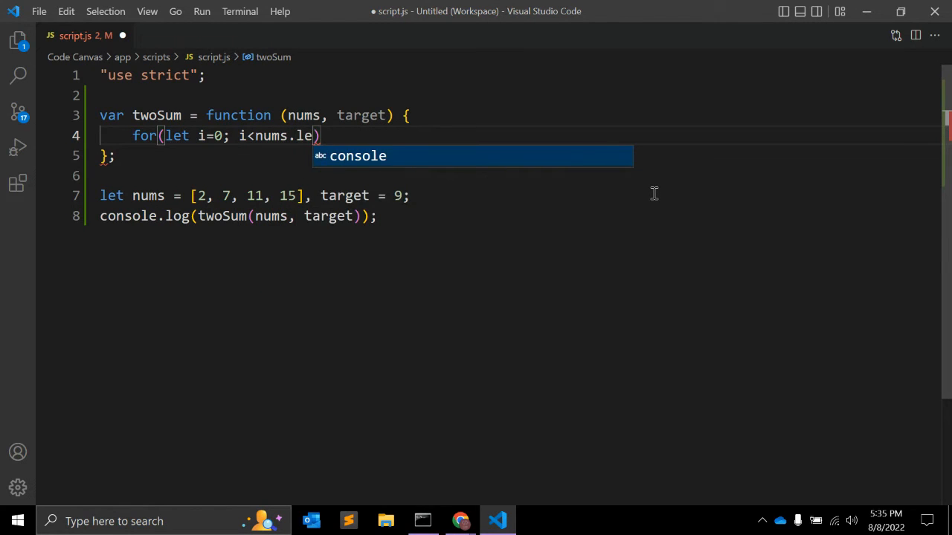
text(ngth;)
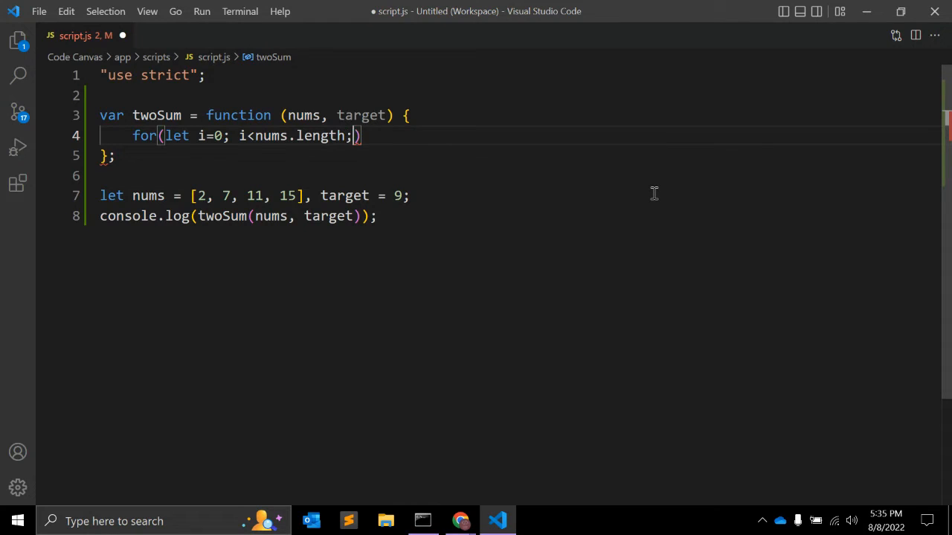
text(i++) {)
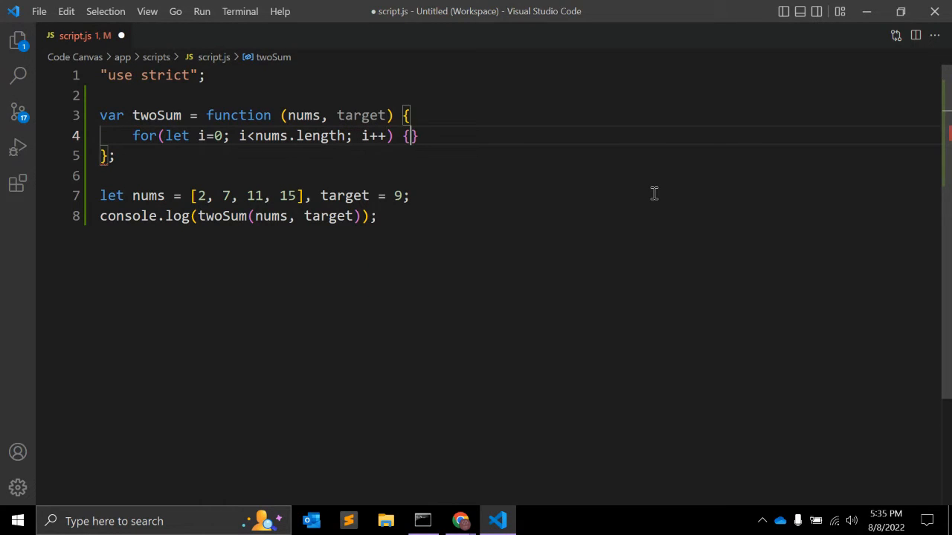
key(enter)
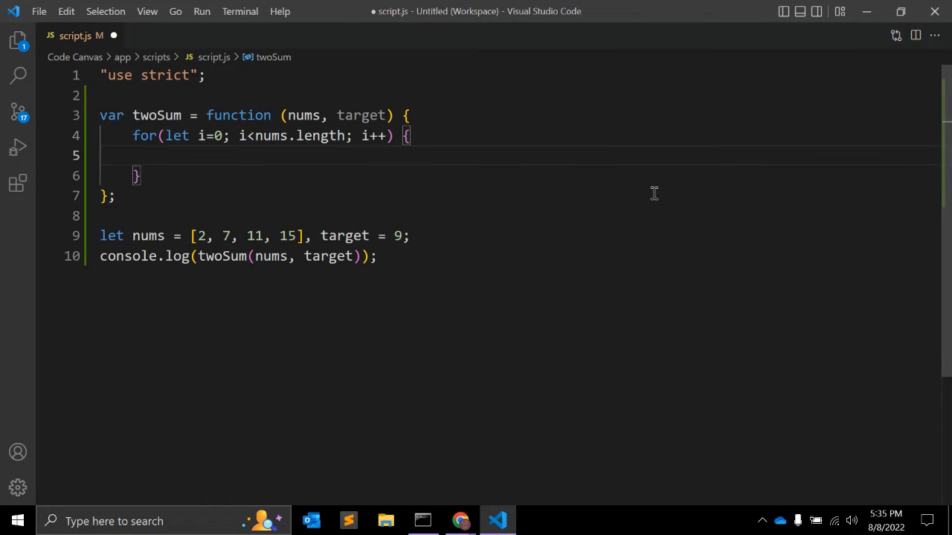
Step: Log nums inside the loop body and view the result in the browser
double_click(269, 135)
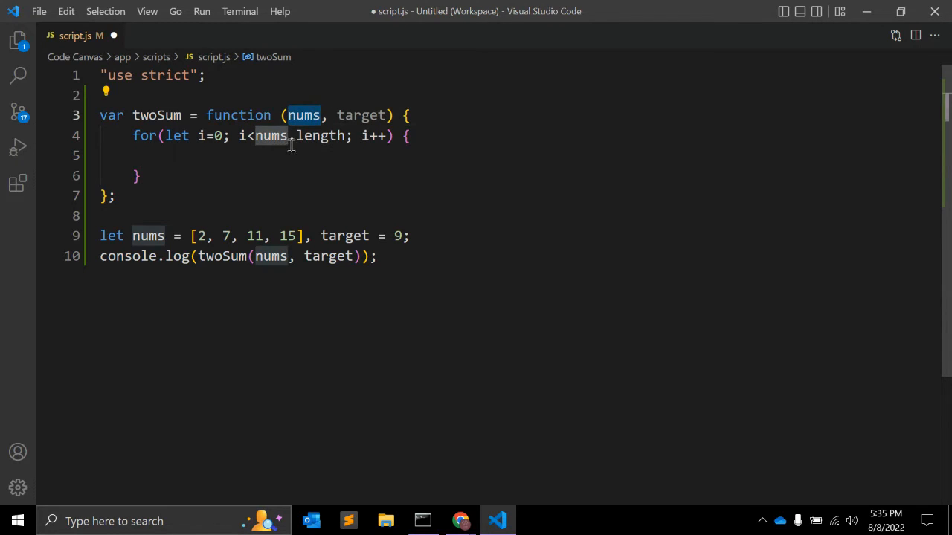
text(console)
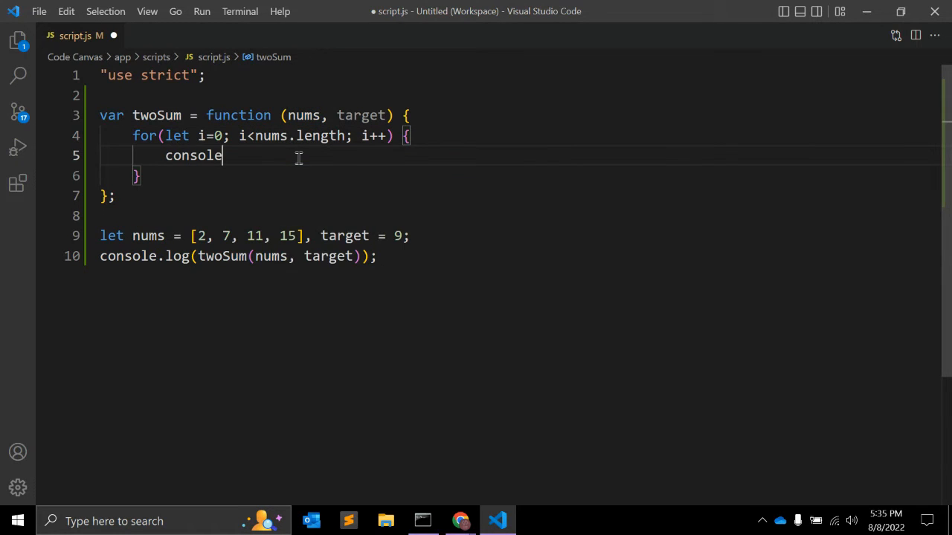
text(.log(nums))
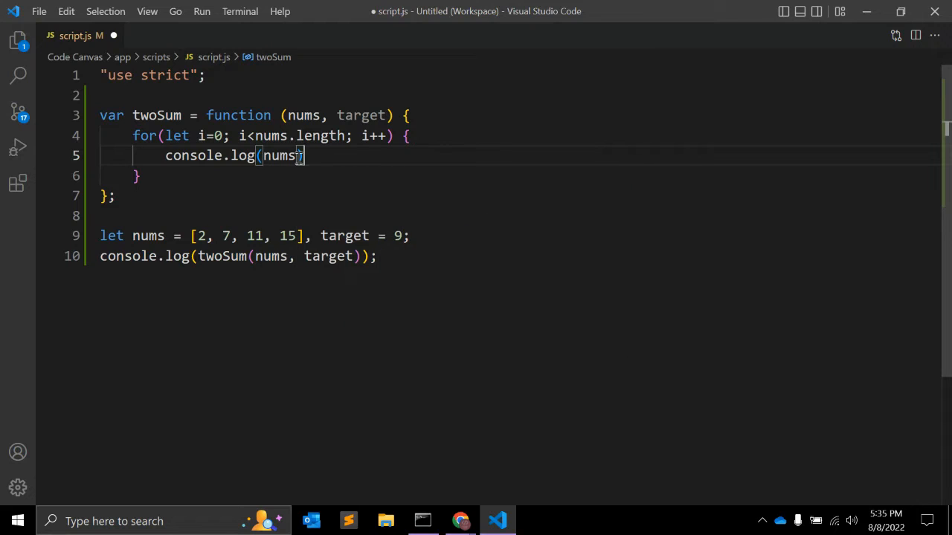
click(461, 520)
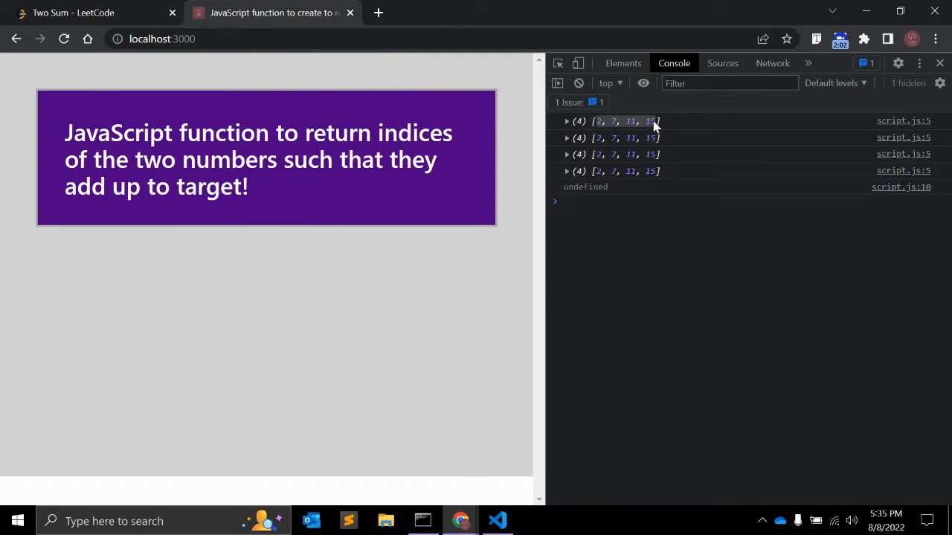
Step: Check the logged nums arrays in the Chrome console and return to script.js
click(496, 521)
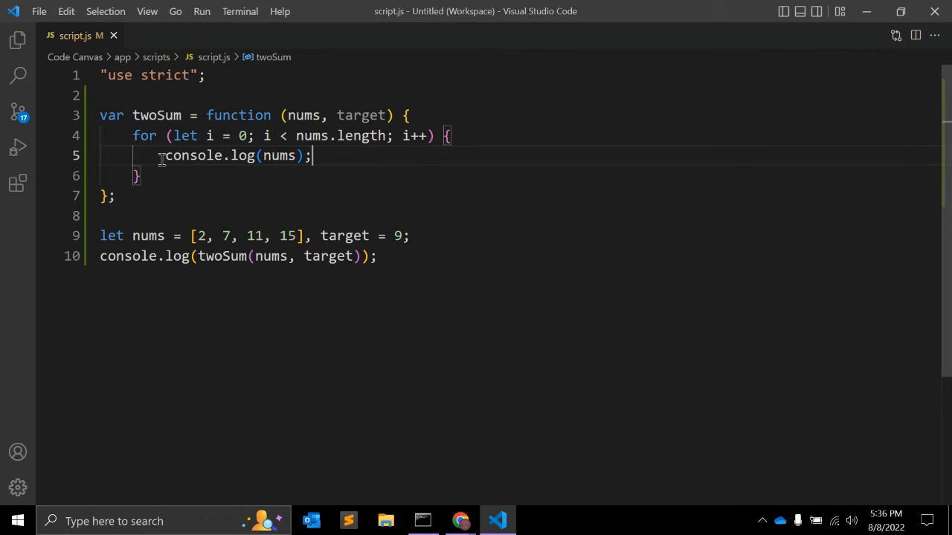
key(alt+tab)
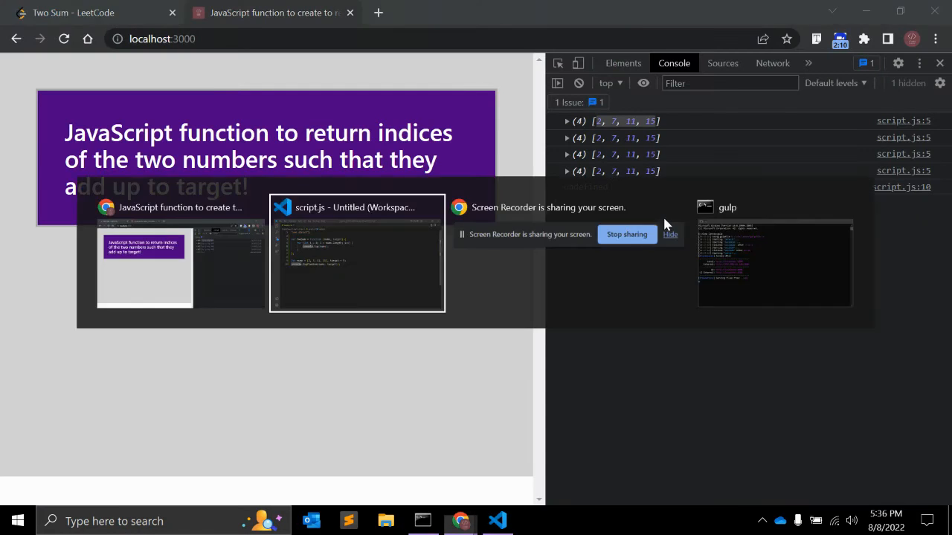
click(357, 252)
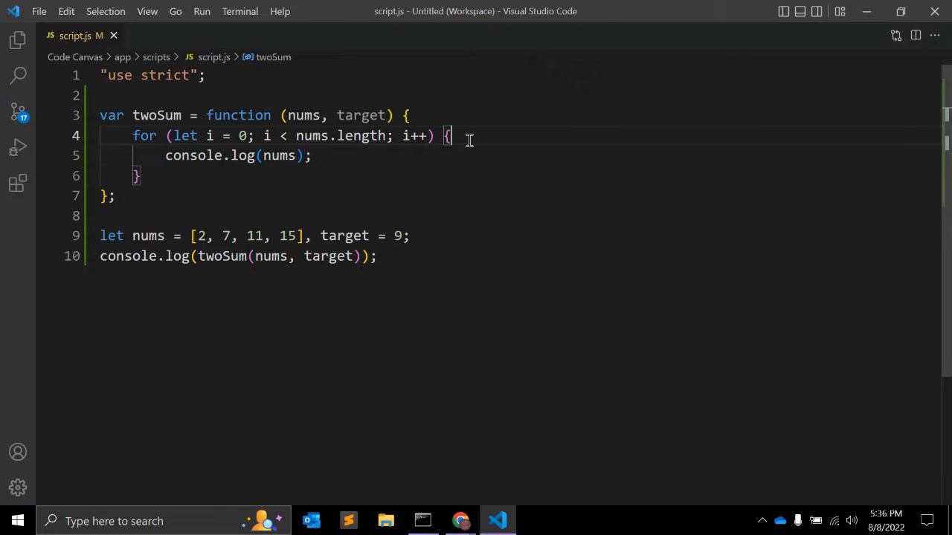
Step: Nest for (let j = i + 1; j < nums.length; j++) { } inside the outer loop
text(for()
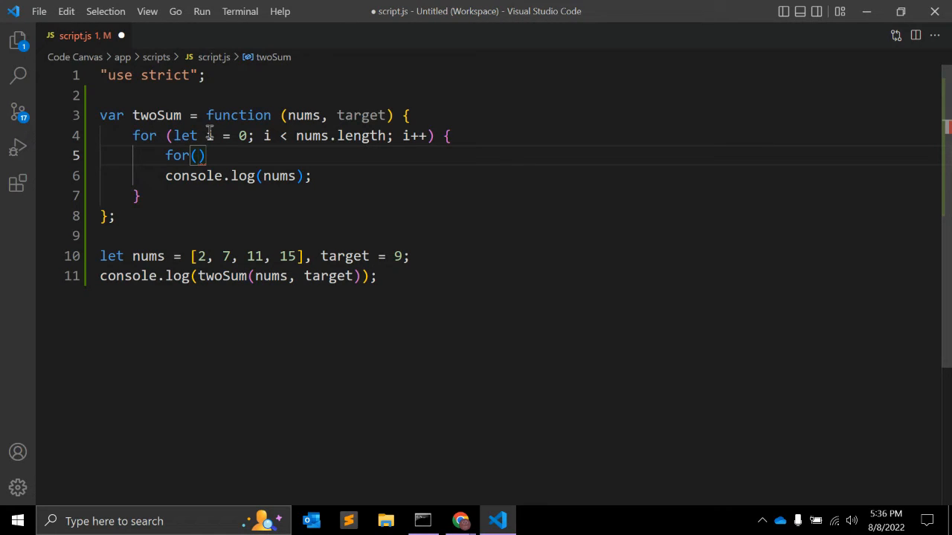
mouse_move(211, 136)
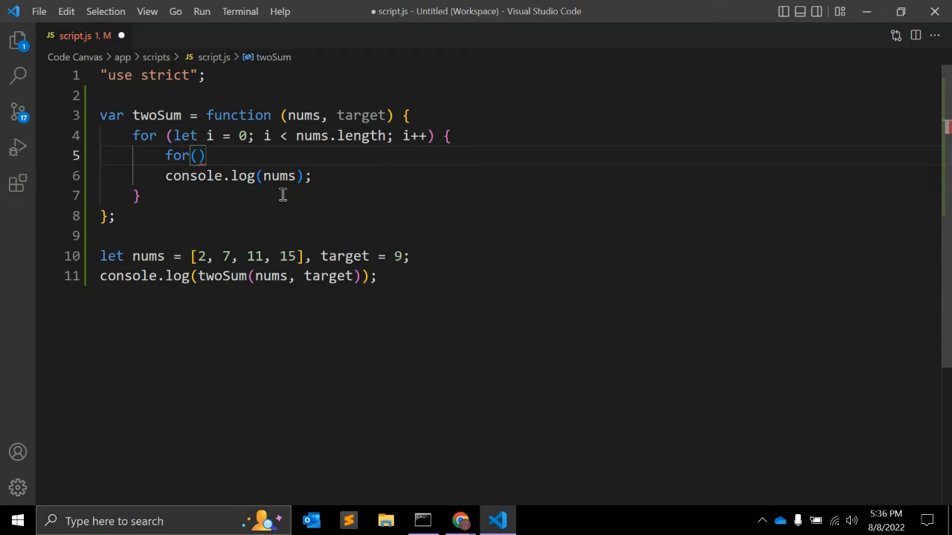
text(let)
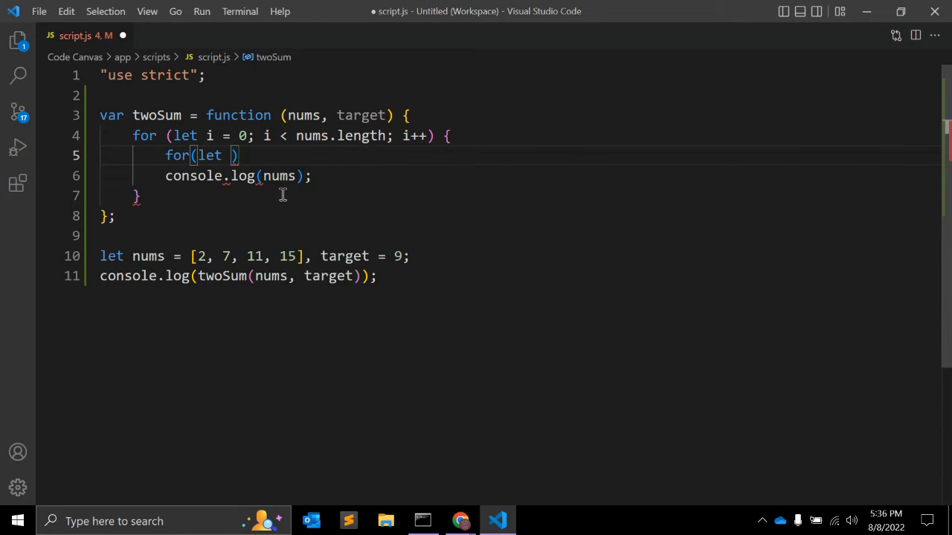
text(j)
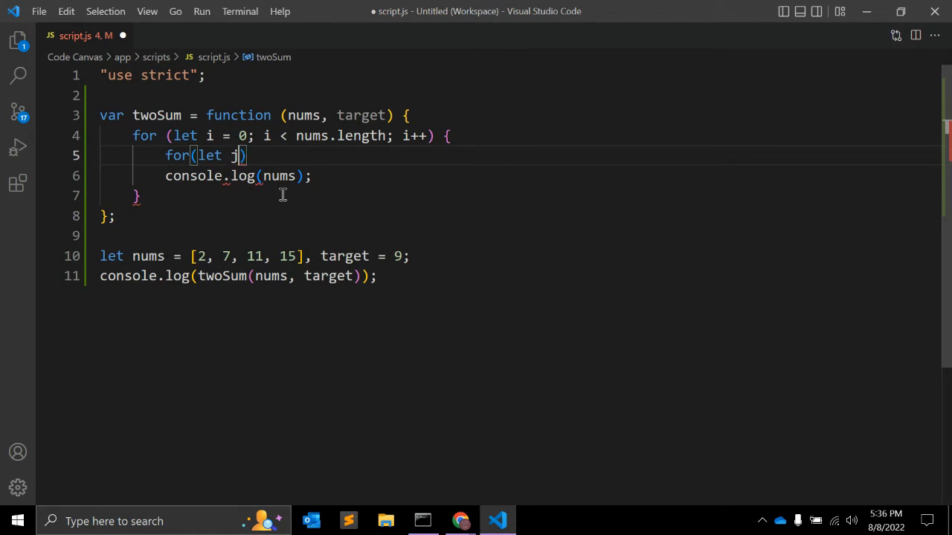
text(=)
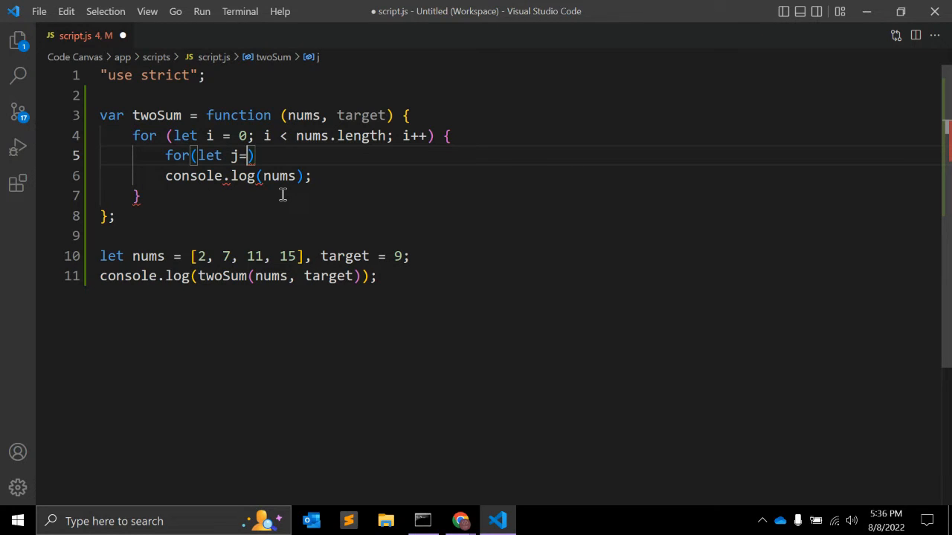
text(i+1; j<)
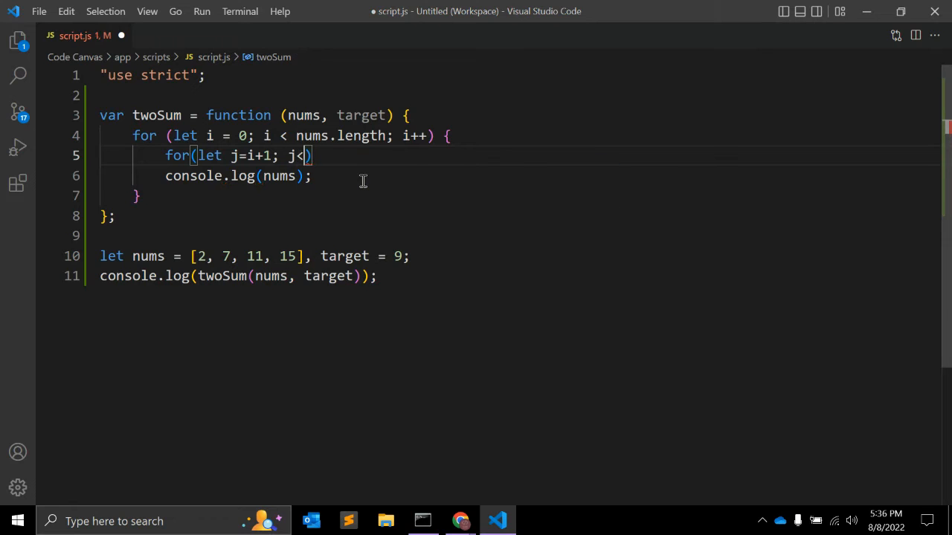
text(nums.)
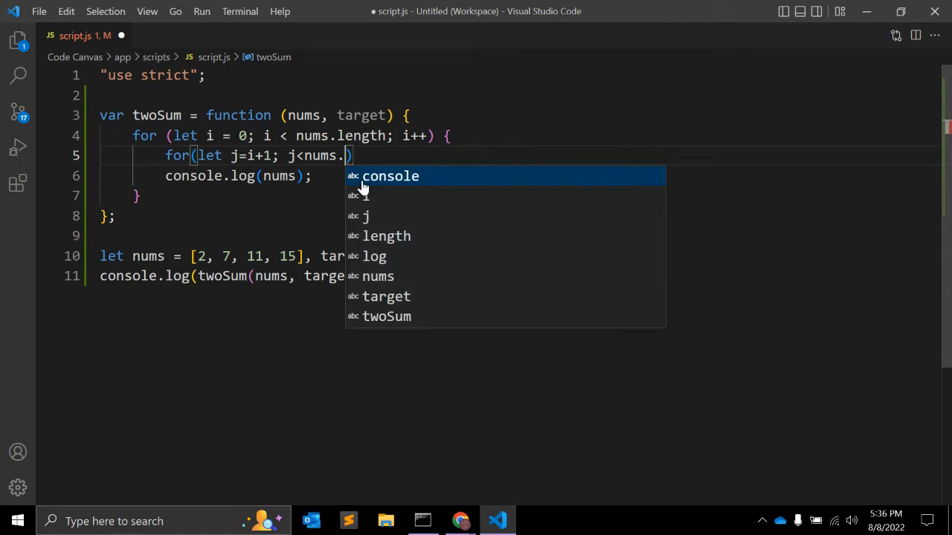
text(length)
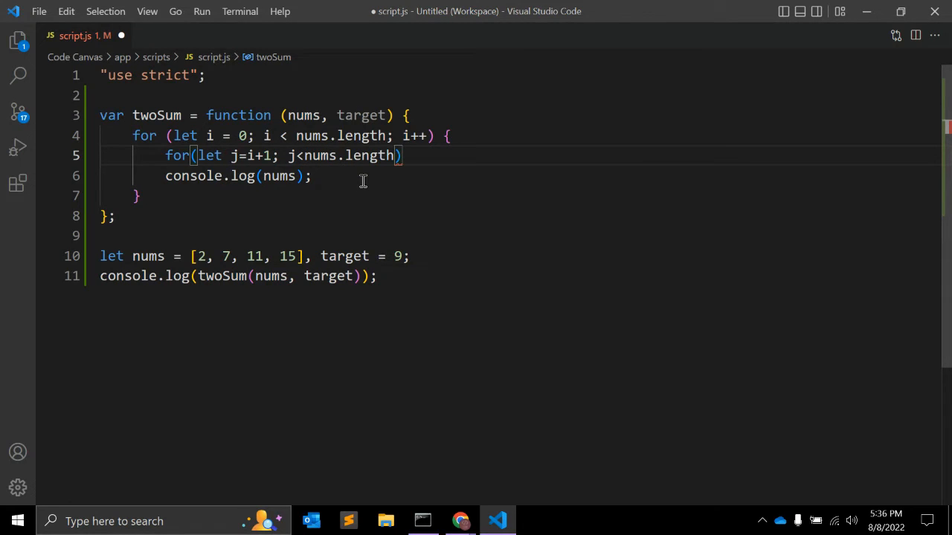
text(;j)
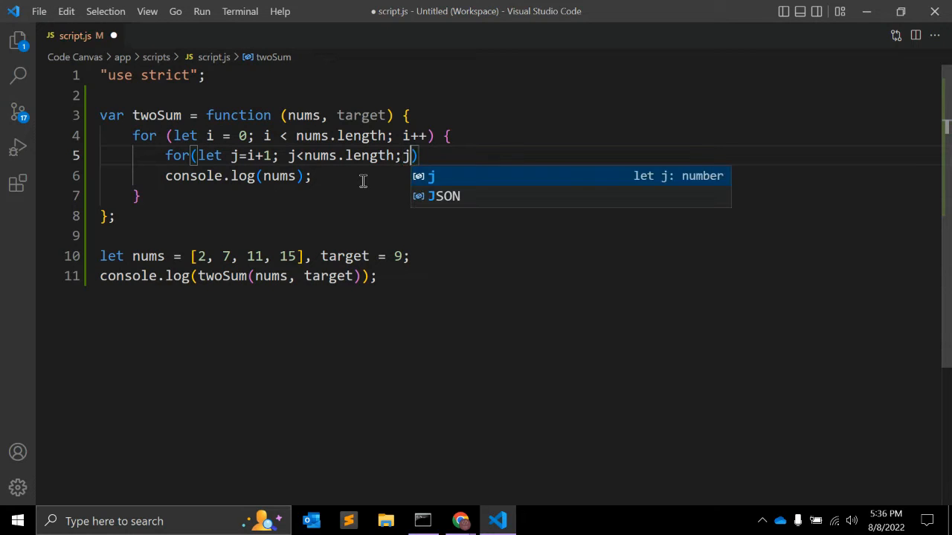
text(++) {)
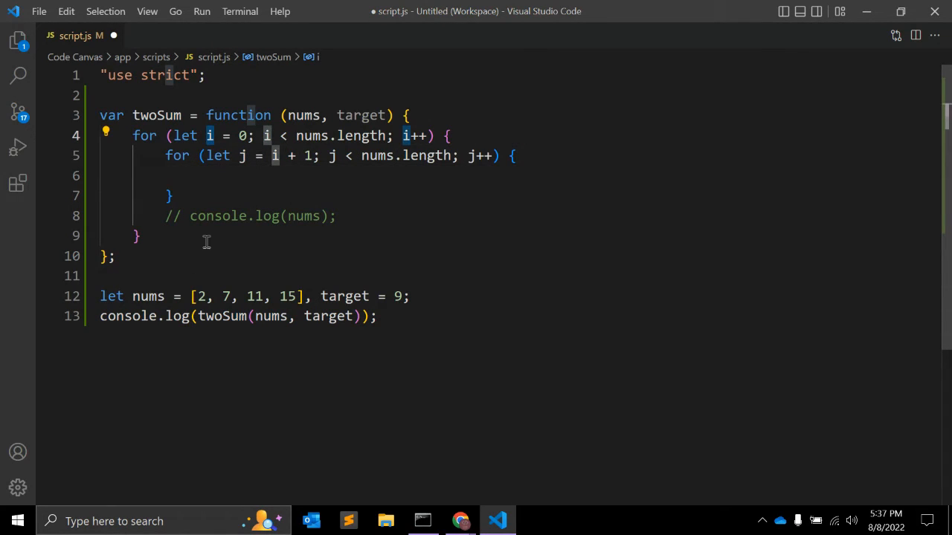
drag(199, 296, 296, 295)
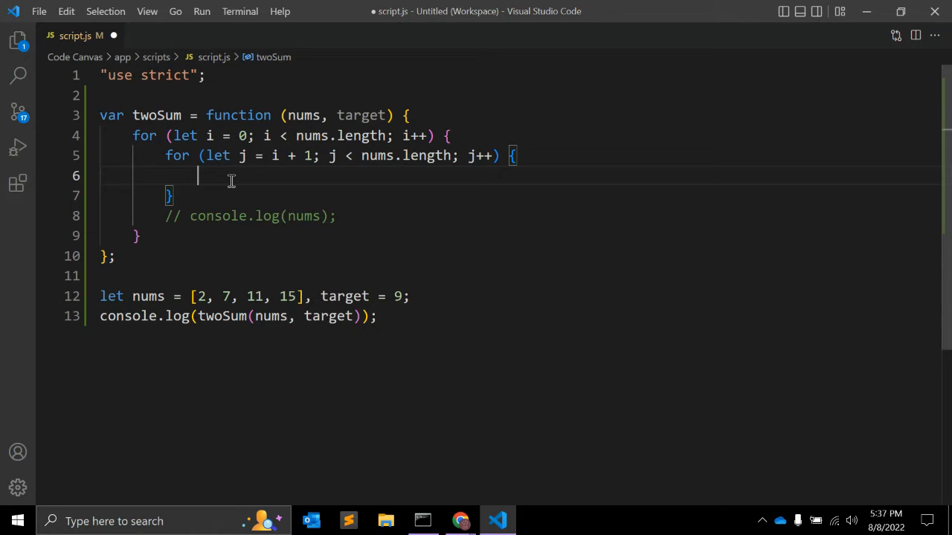
Step: Add if(nums[i] + nums[j] === target) { } inside the inner loop
text(if()
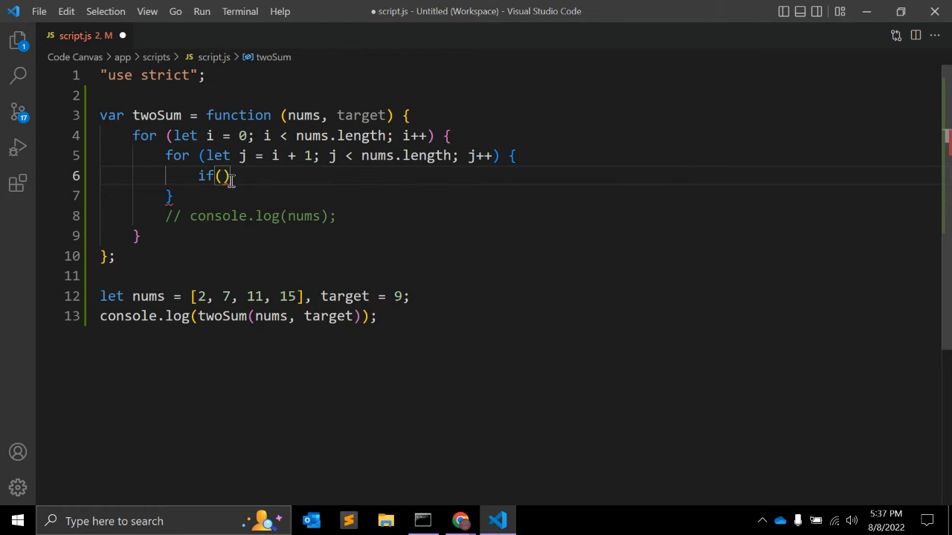
text(nums[)
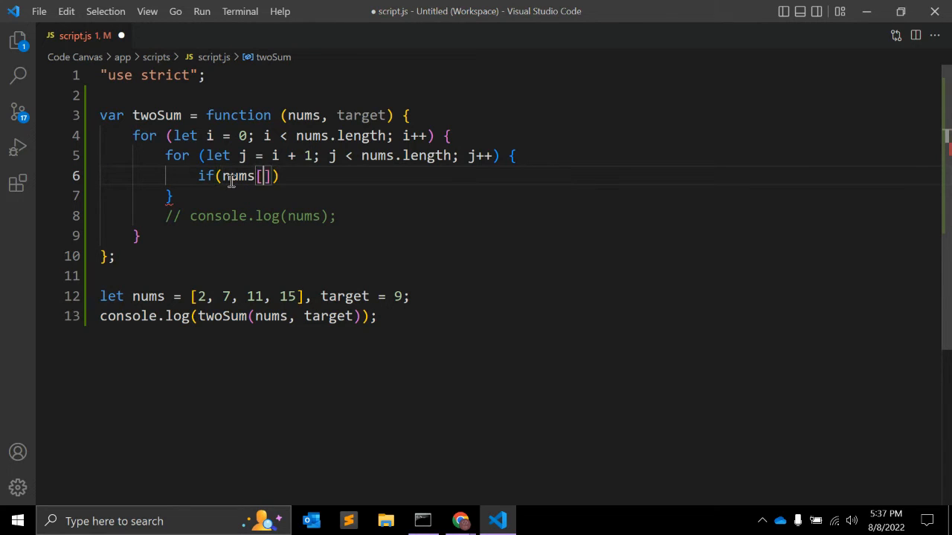
text(i])
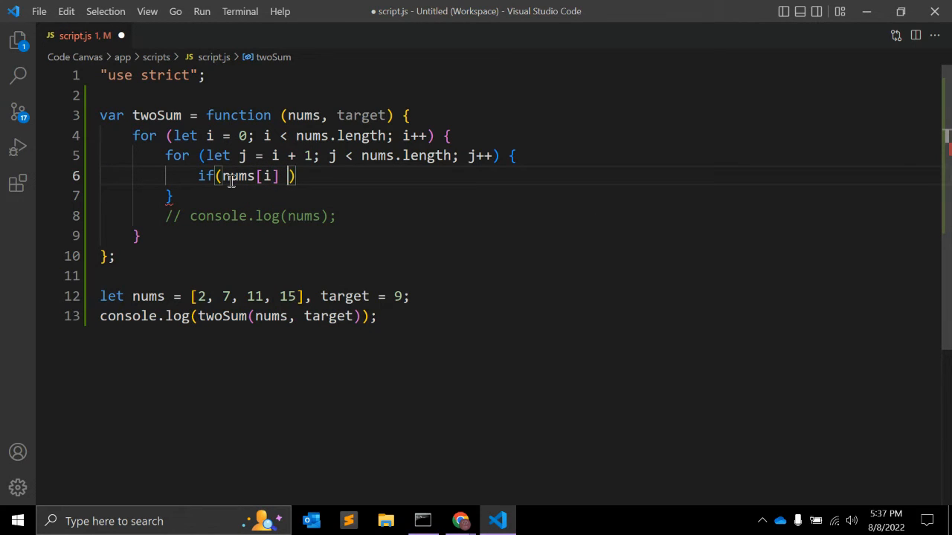
text(+ nums)
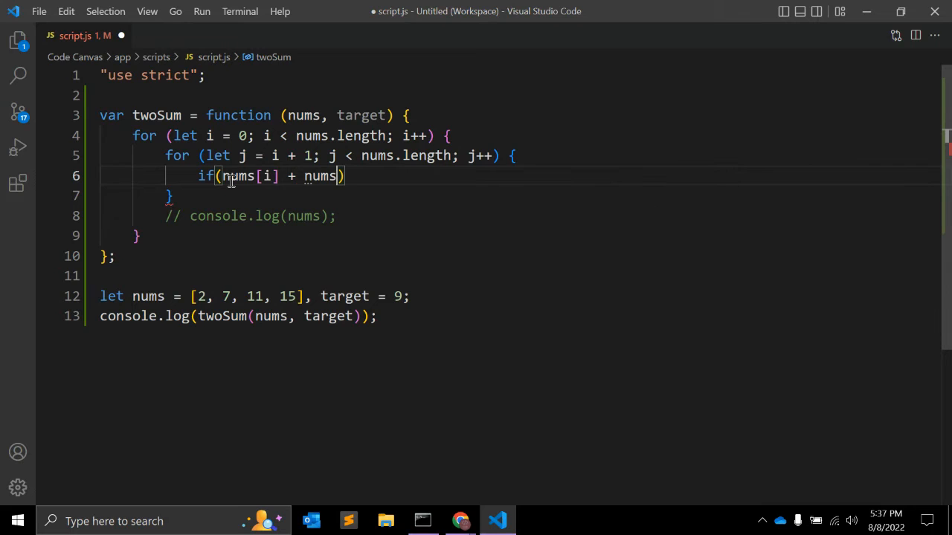
text([j])
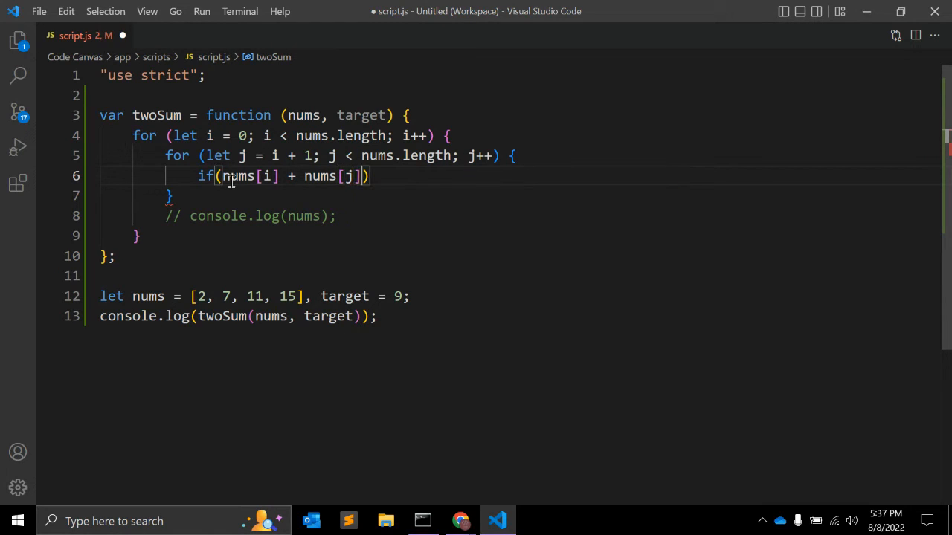
text(===)
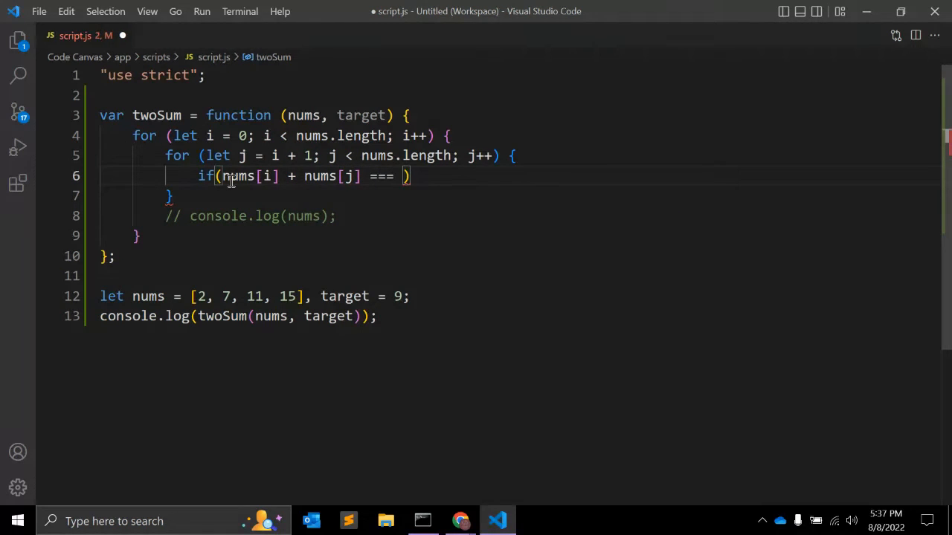
text(target)
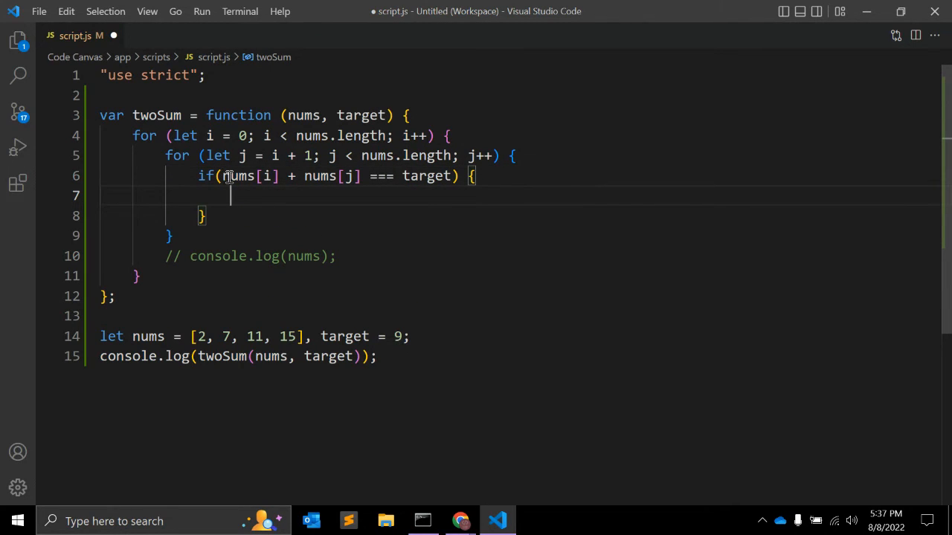
double_click(238, 175)
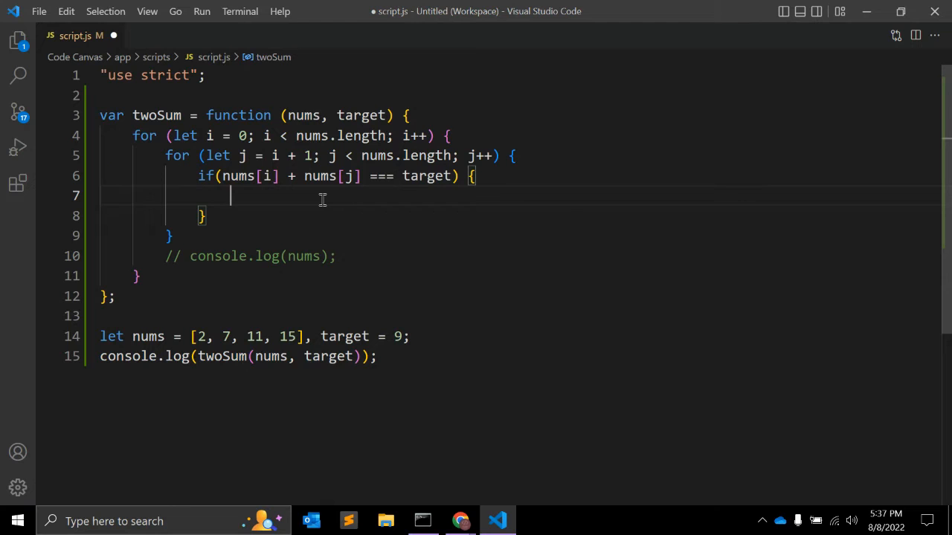
Step: Return [nums[i], nums[j]] from the if block
text(return)
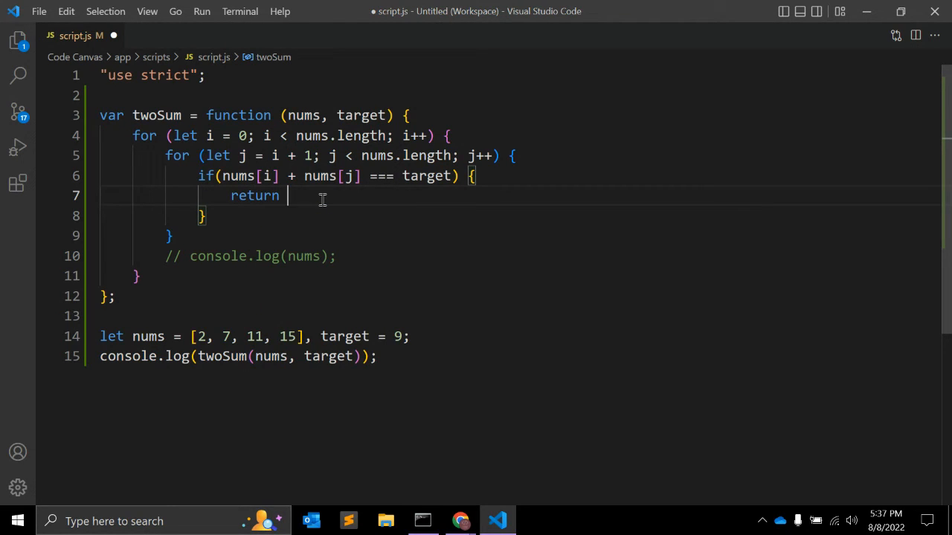
text([];)
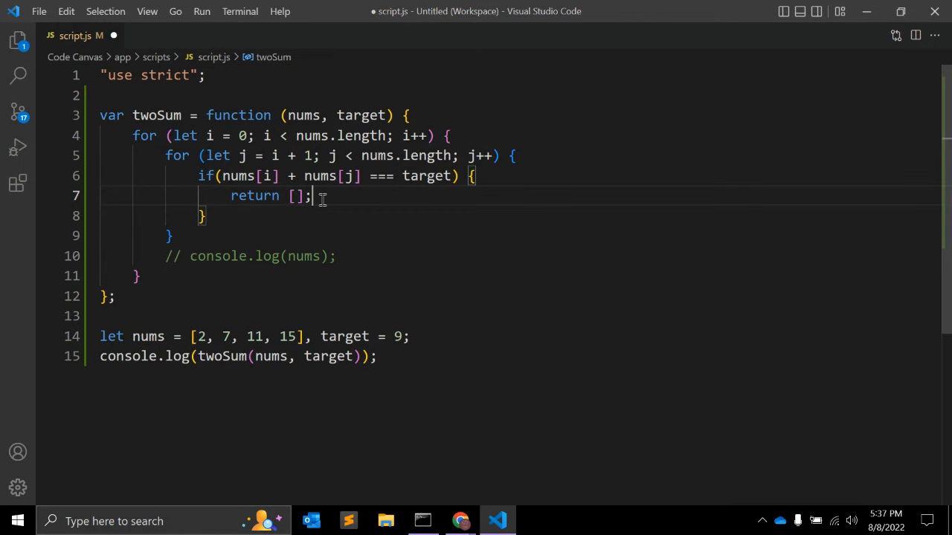
text(nums)
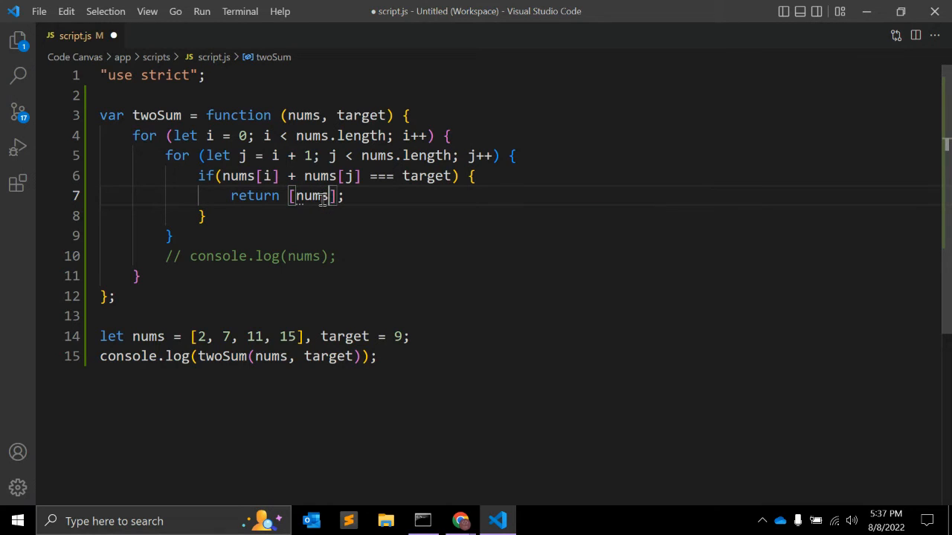
text([i])
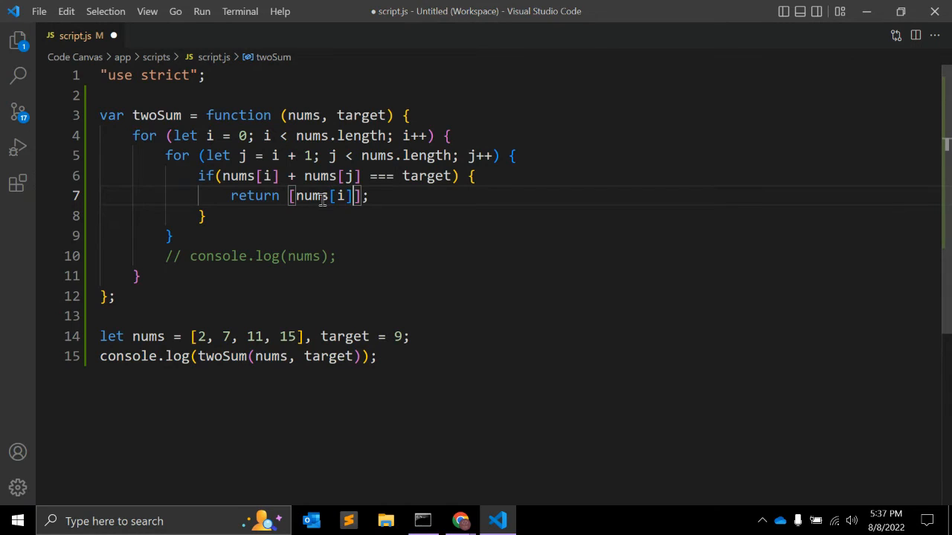
text(, nums[])
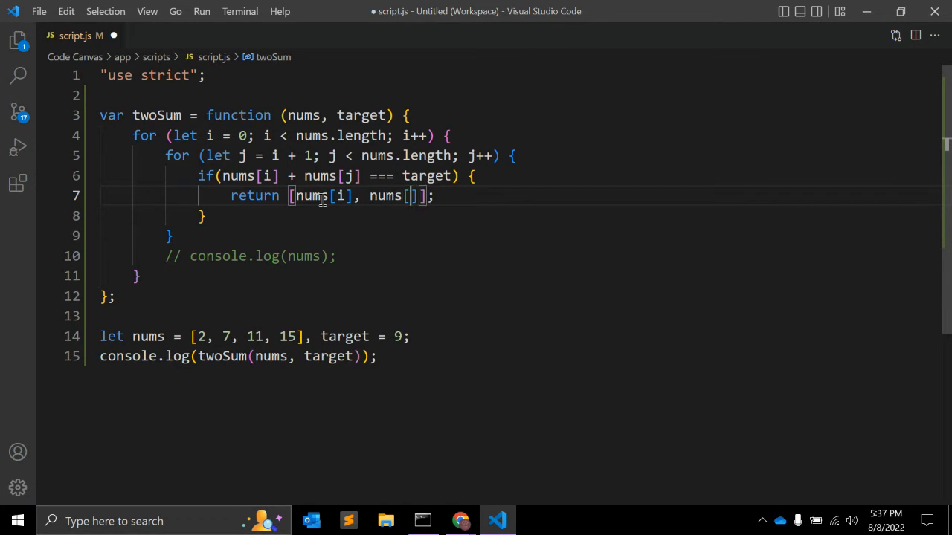
Step: Save, check the console shows [2, 7], and return to the editor
key(alt+tab)
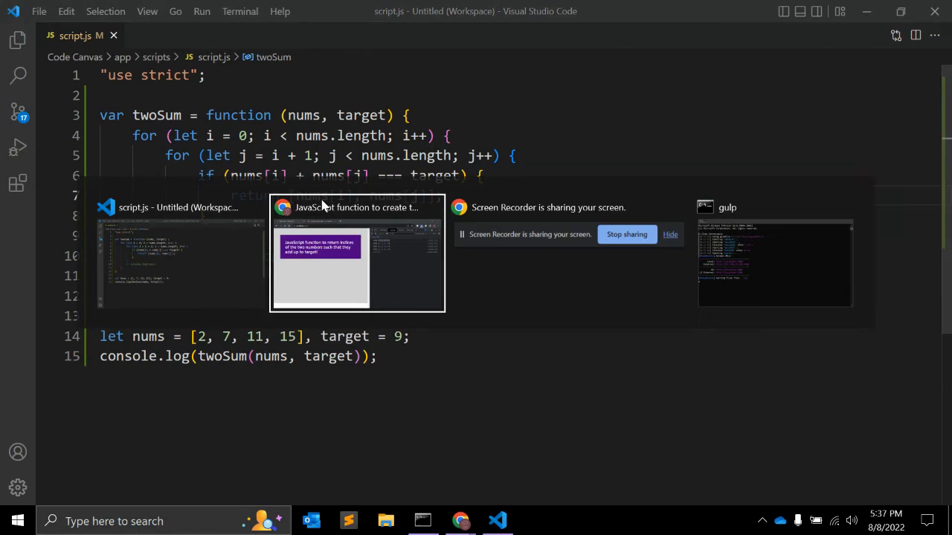
click(357, 256)
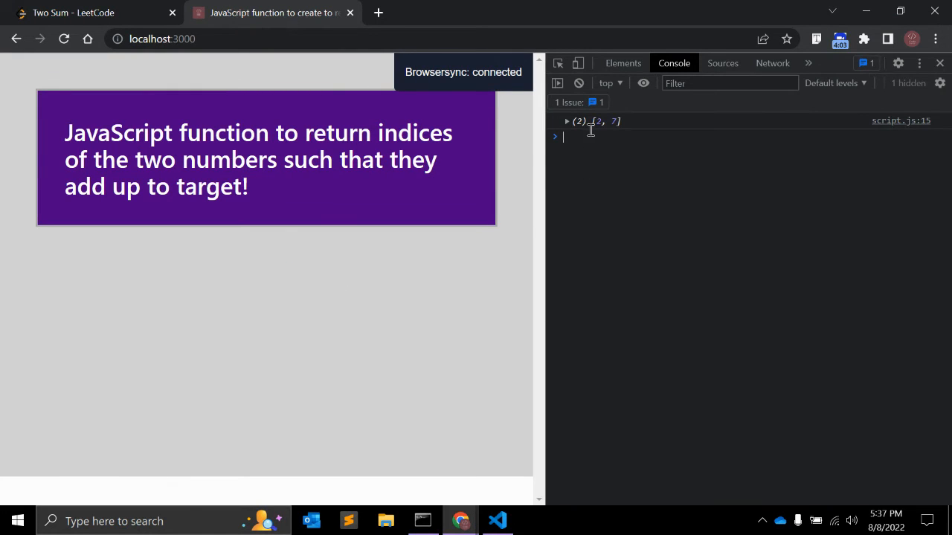
click(567, 122)
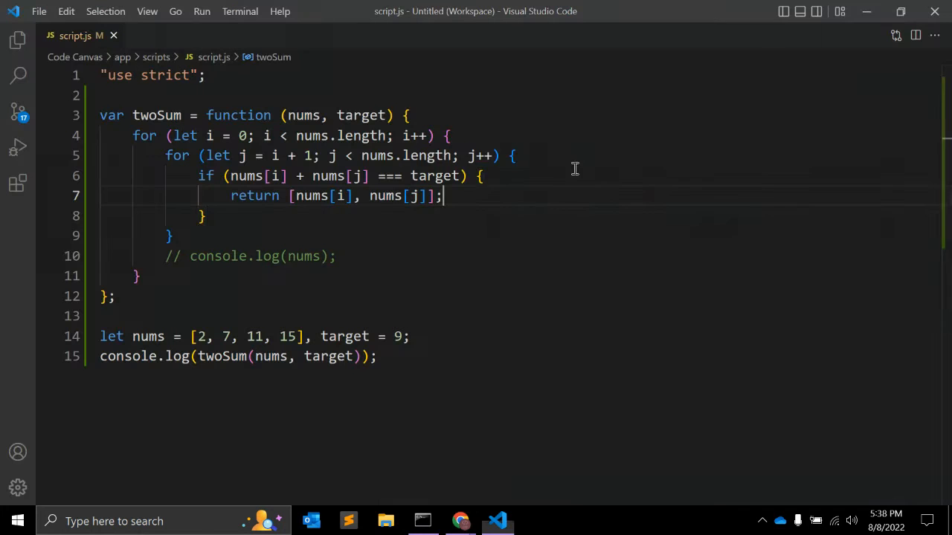
double_click(201, 336)
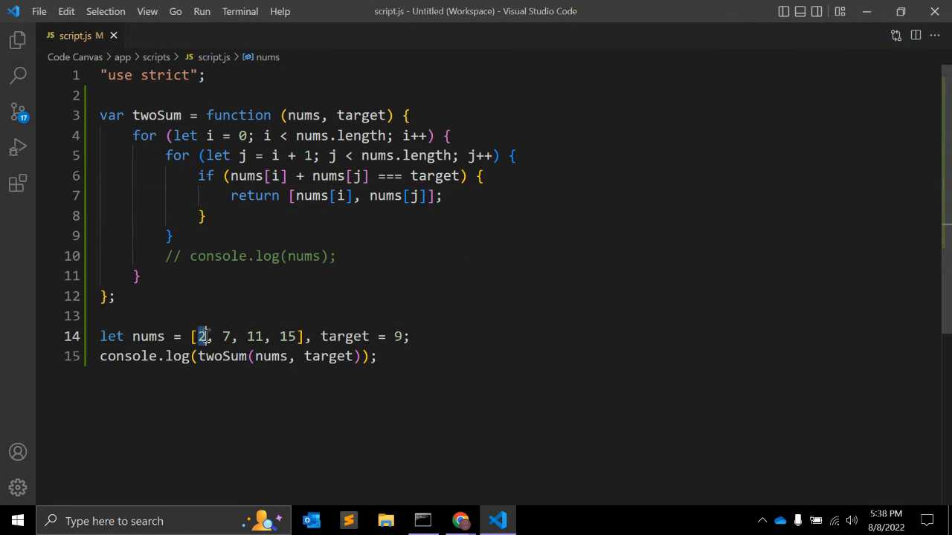
click(399, 336)
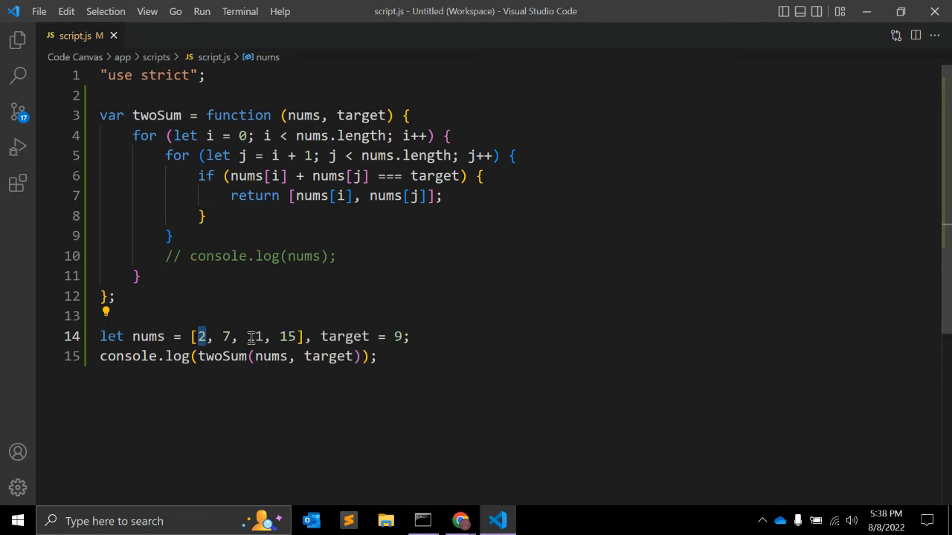
text(1)
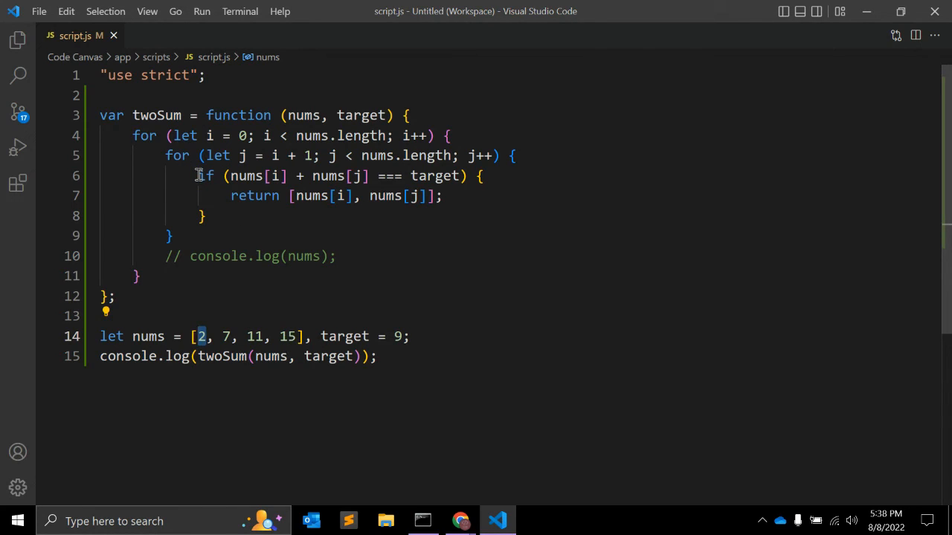
drag(200, 176, 485, 175)
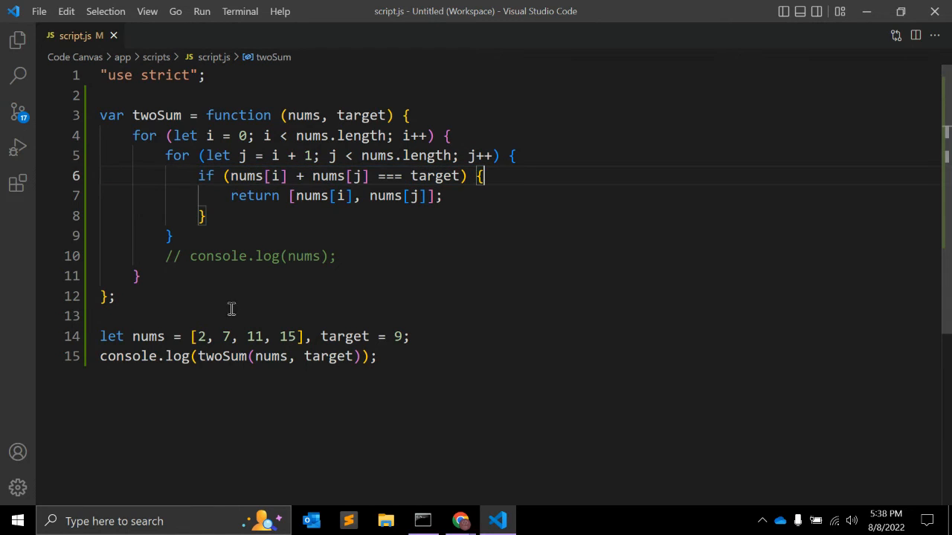
double_click(203, 336)
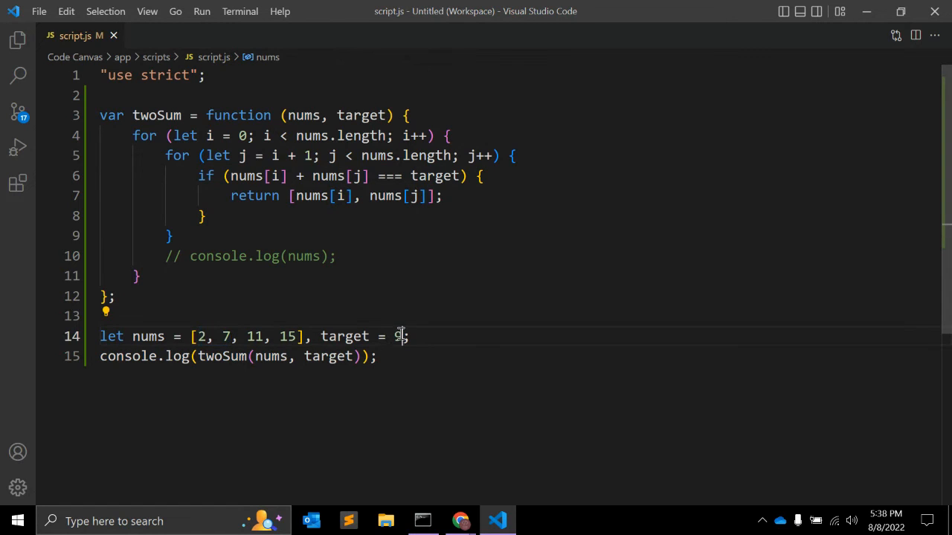
Step: Change the test target from 9 to 26 and view the console logging [11, 15]
double_click(400, 336)
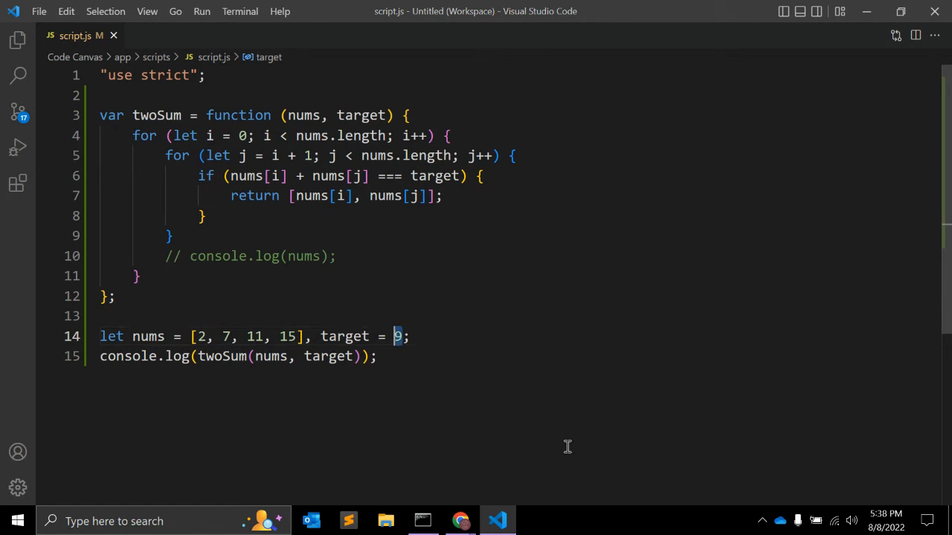
text(26)
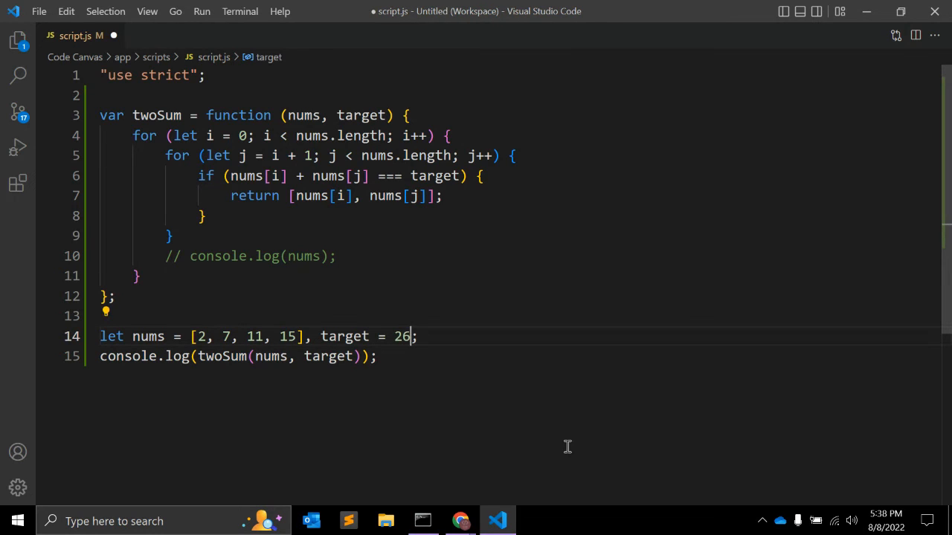
mouse_move(257, 341)
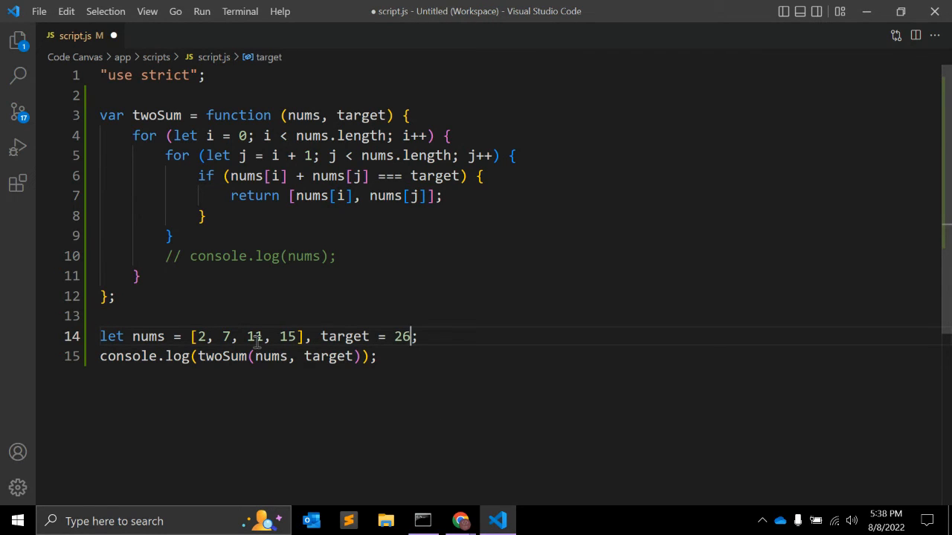
click(461, 520)
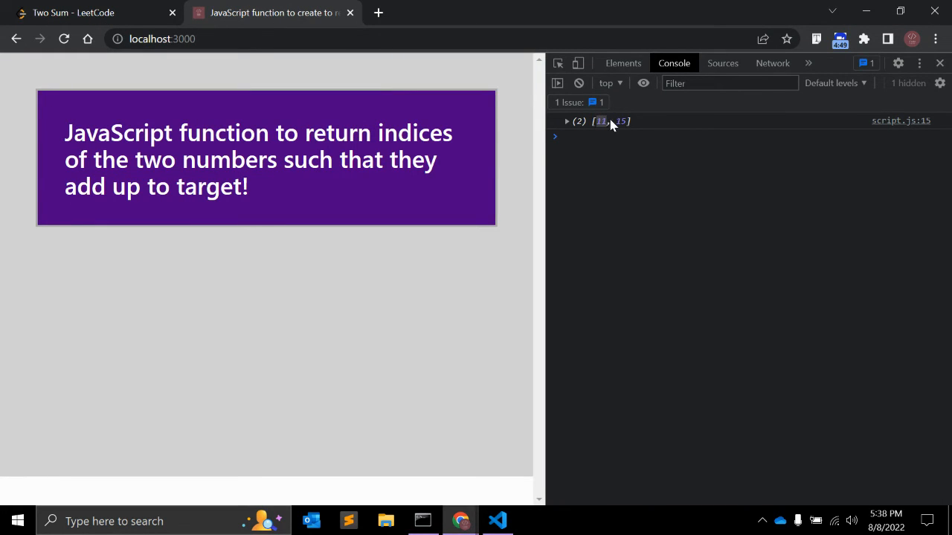
Step: Restore target 9, confirm the console logs [2, 7], and note the problem asks for indices
click(496, 520)
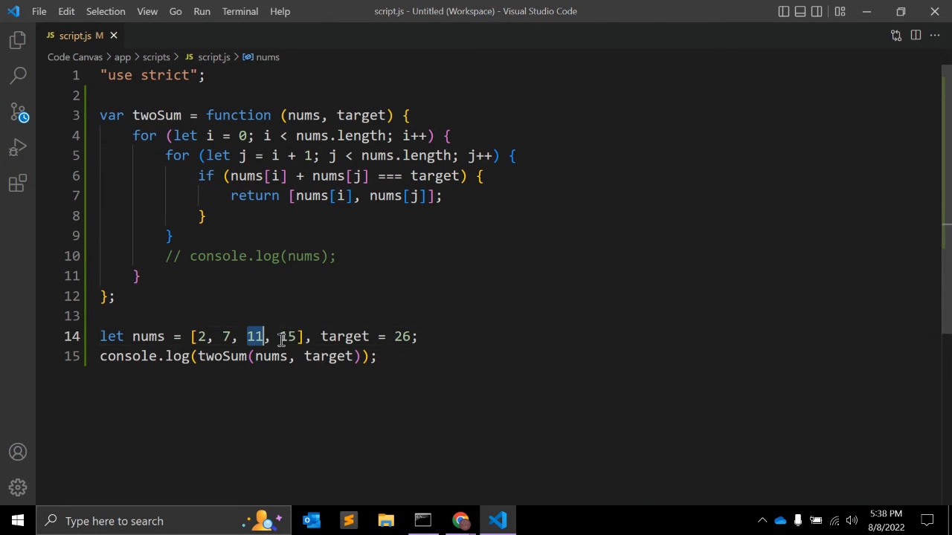
click(461, 521)
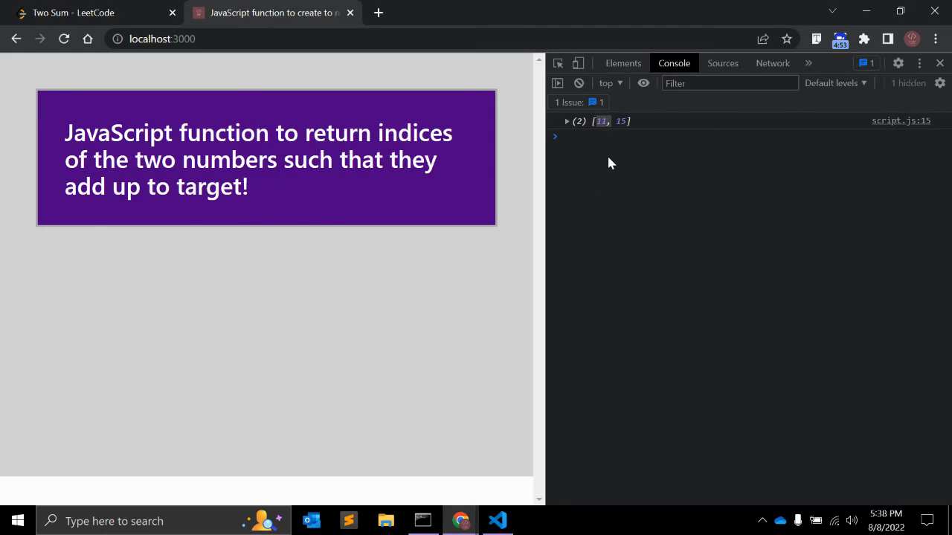
click(497, 520)
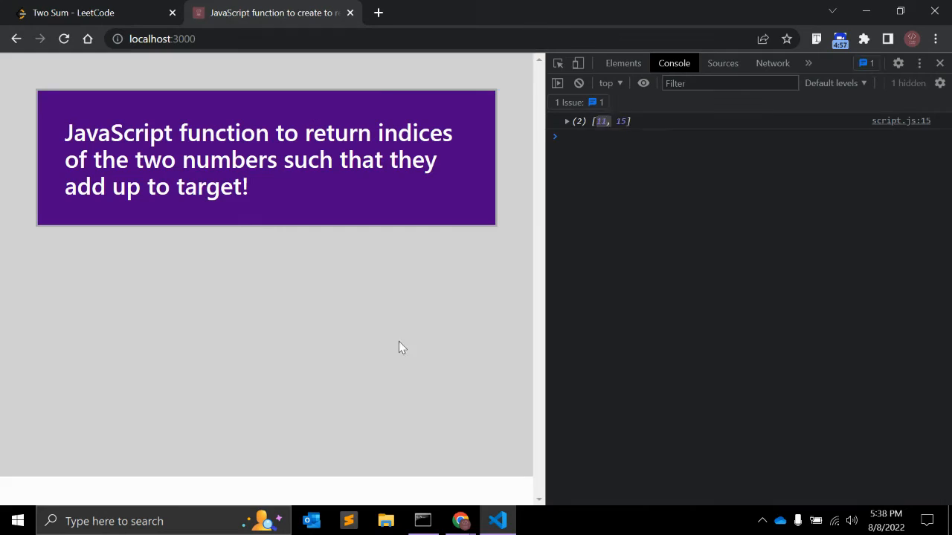
click(497, 520)
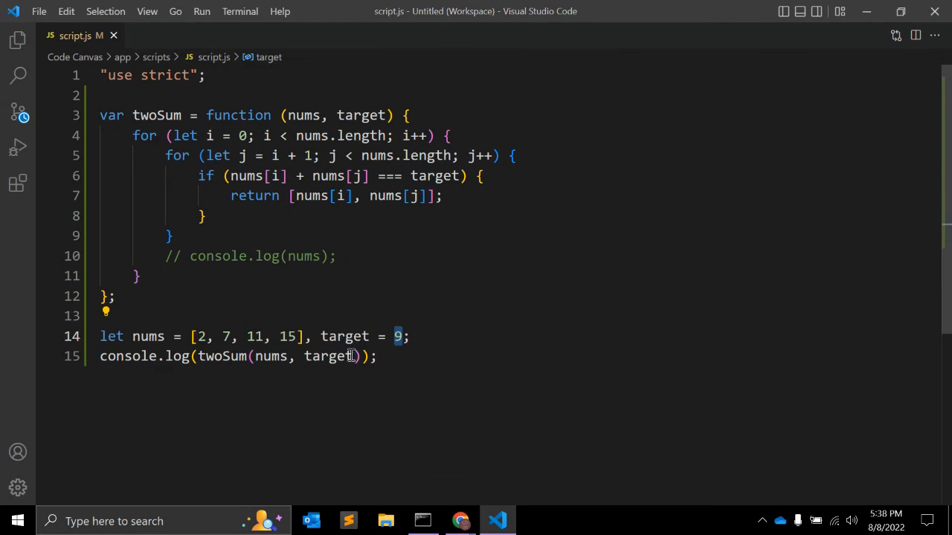
drag(198, 336, 235, 336)
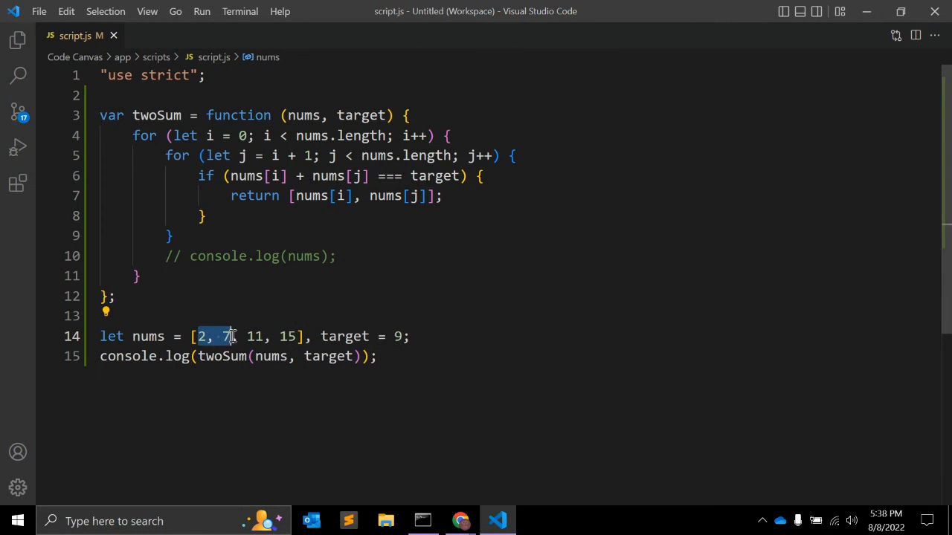
click(461, 520)
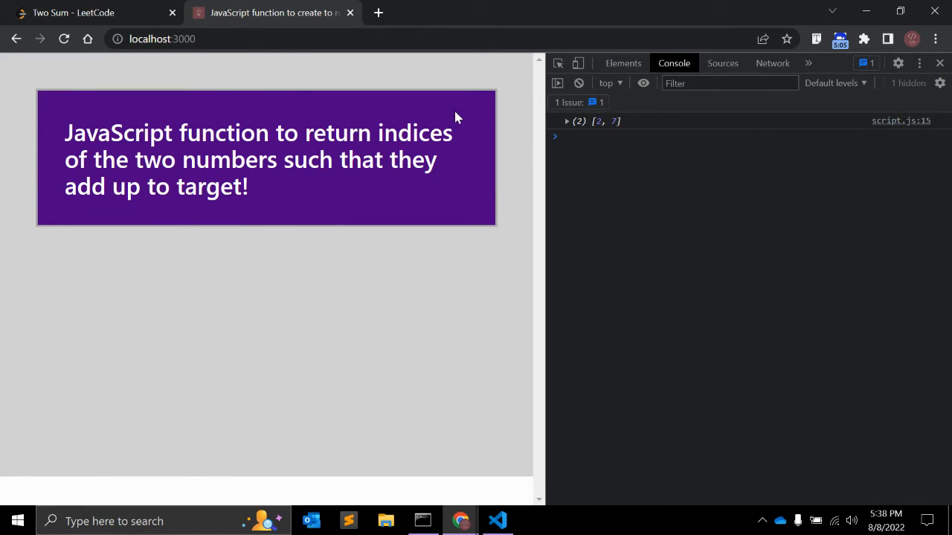
double_click(416, 132)
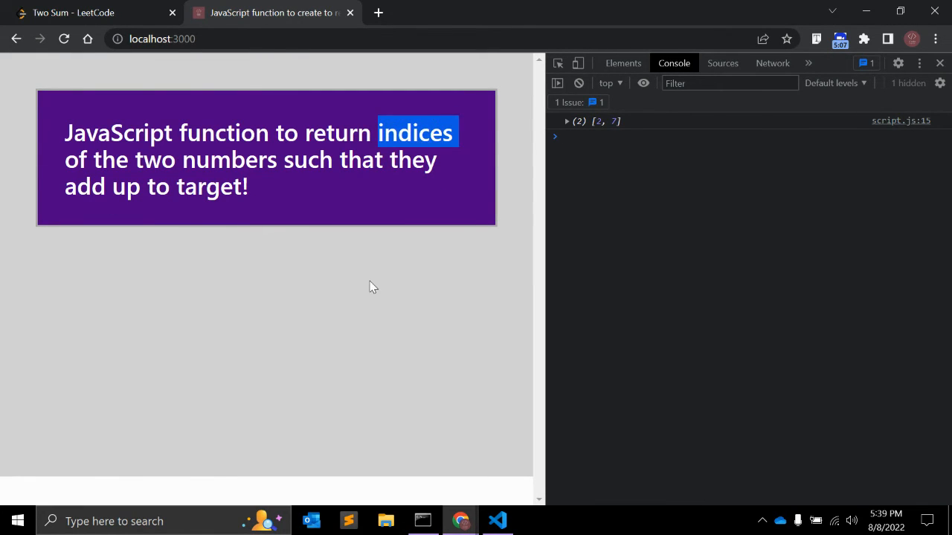
Step: Make twoSum return the indices [i, j], save, and check the console logs the index pair
click(496, 520)
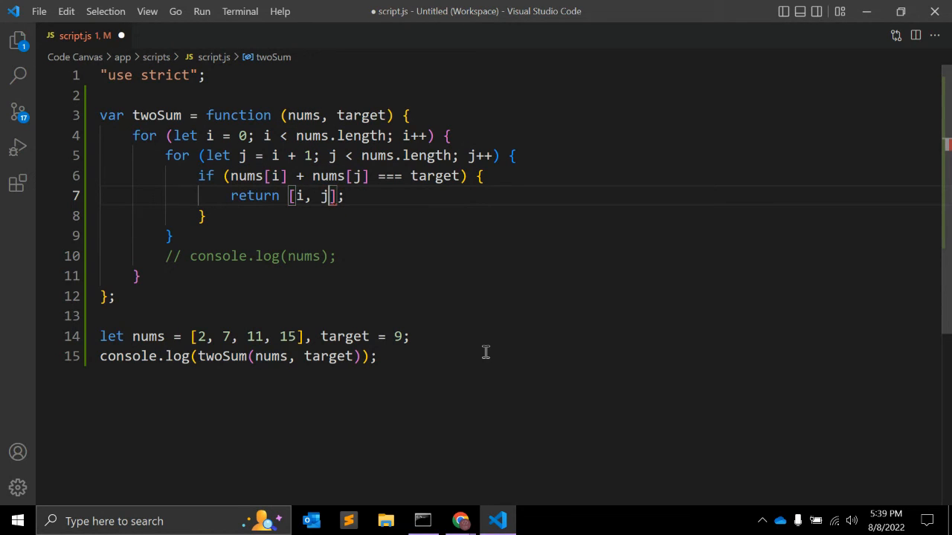
click(461, 520)
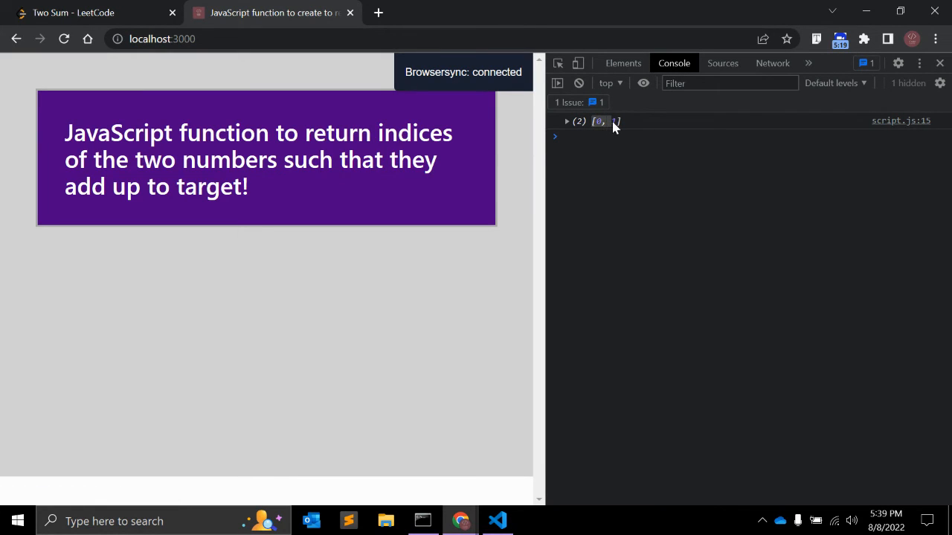
click(497, 520)
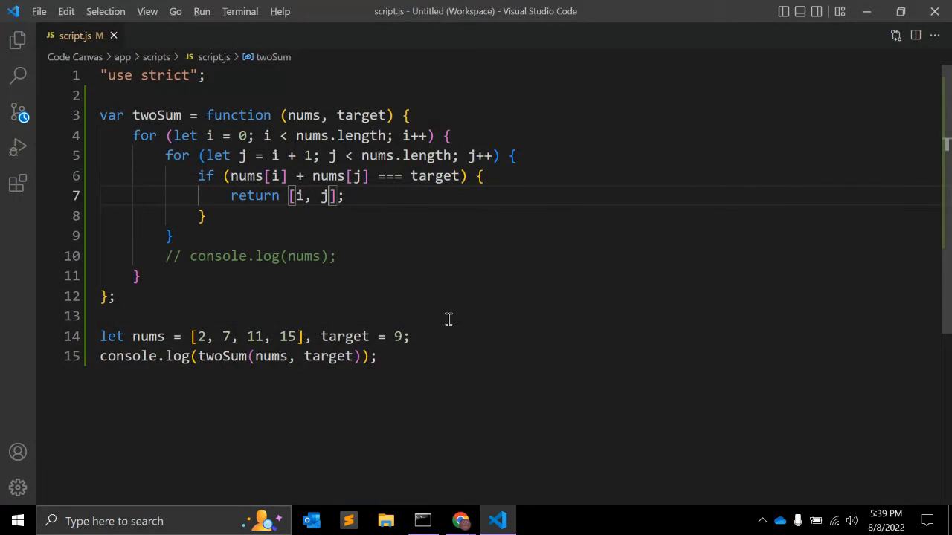
click(461, 520)
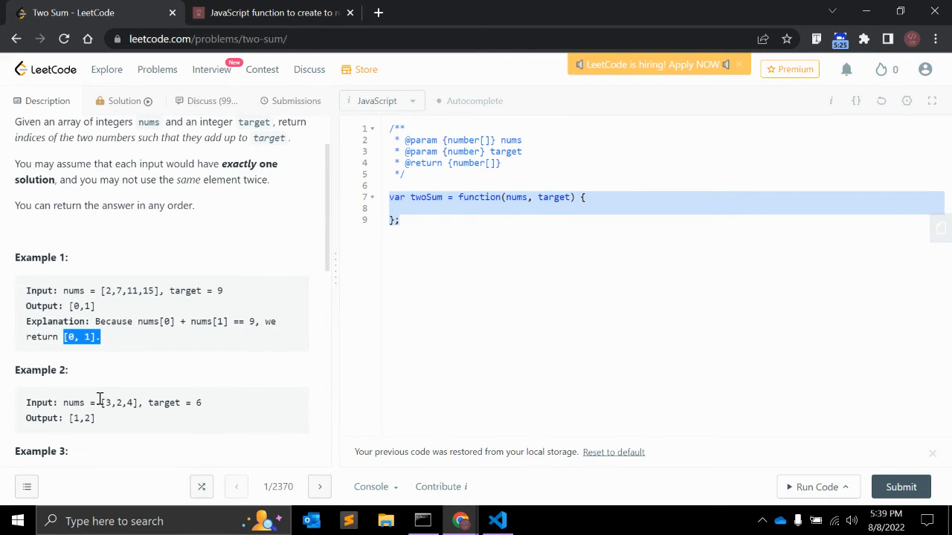
Step: Set the test target to 26 and check the logged index pair in the console
click(497, 521)
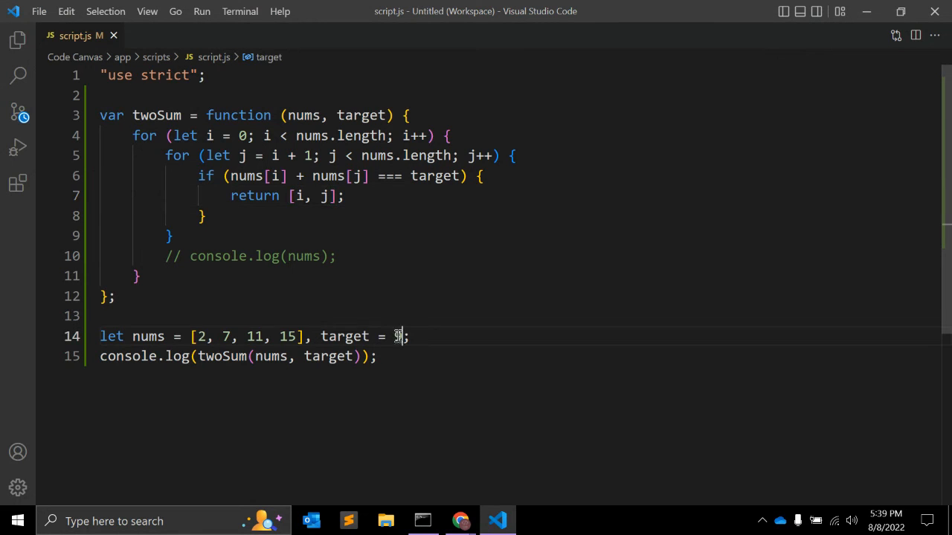
text(16)
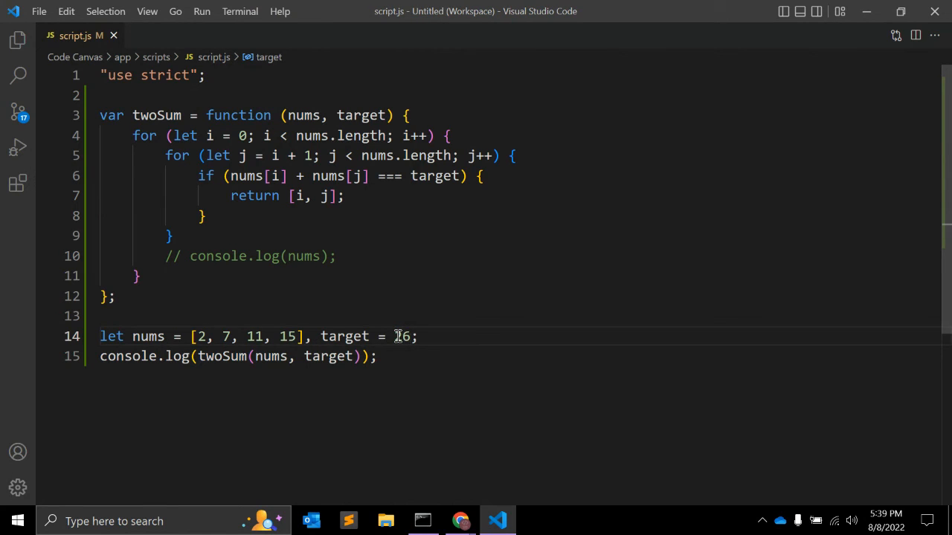
click(461, 520)
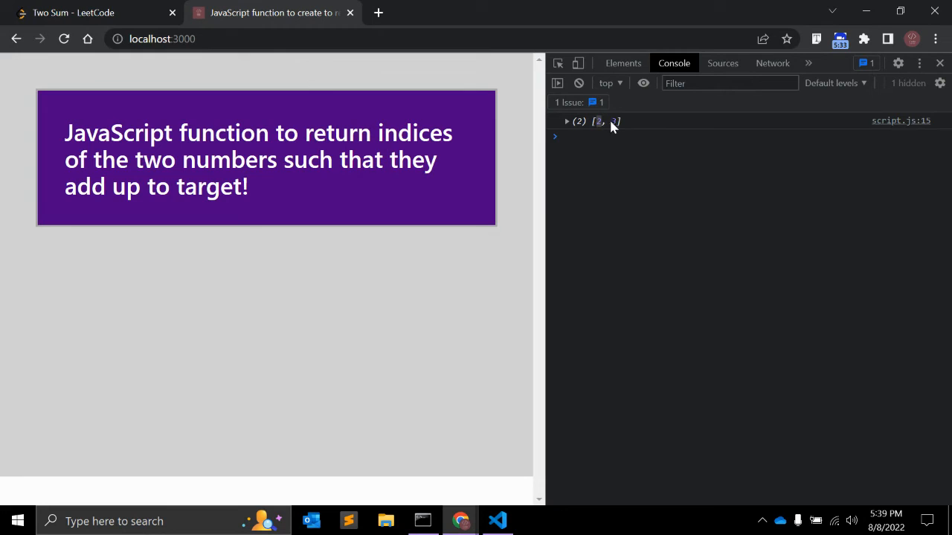
click(496, 521)
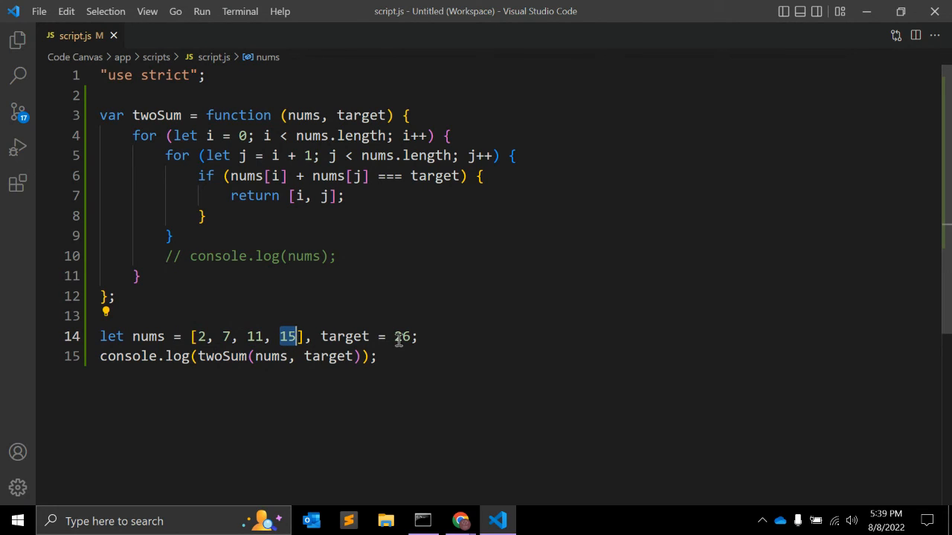
Step: Look up Example 2's input array [3,2,4] on LeetCode and return to the editor
click(461, 520)
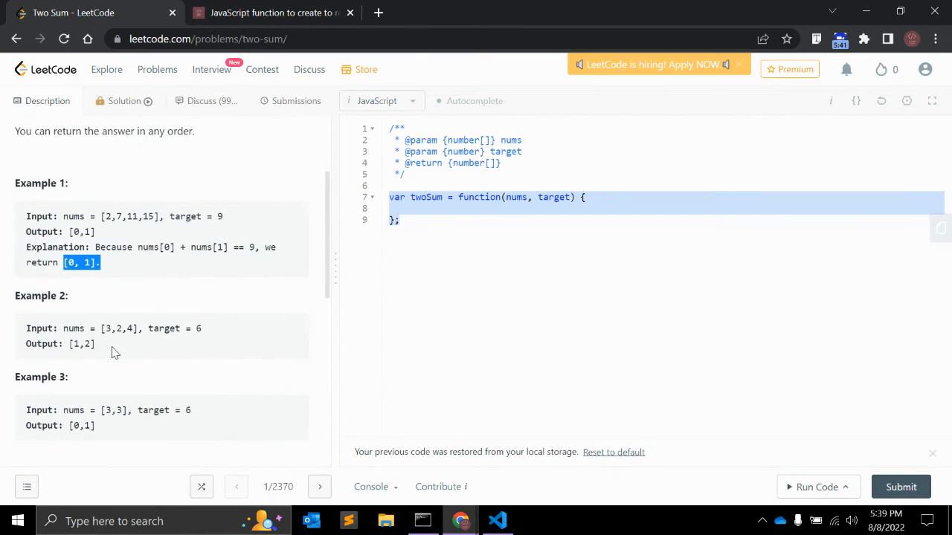
double_click(119, 329)
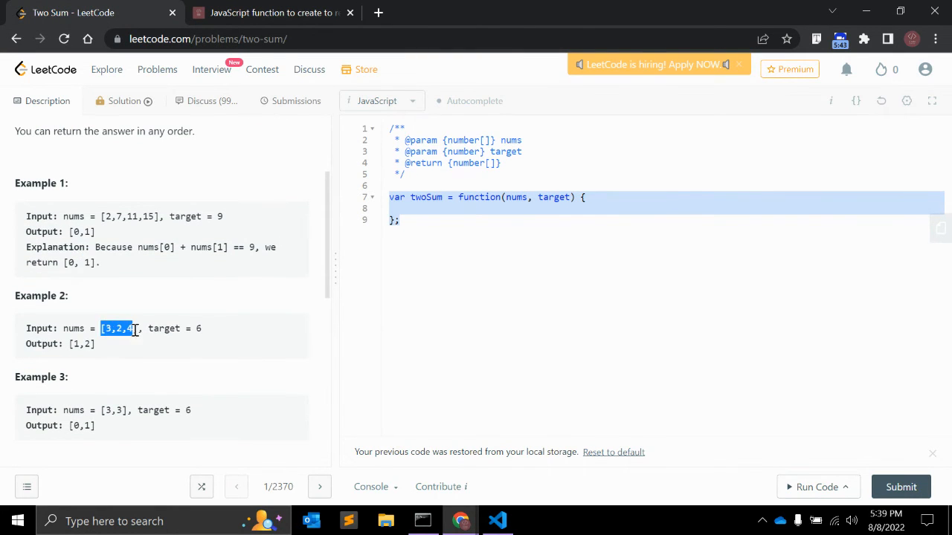
click(496, 520)
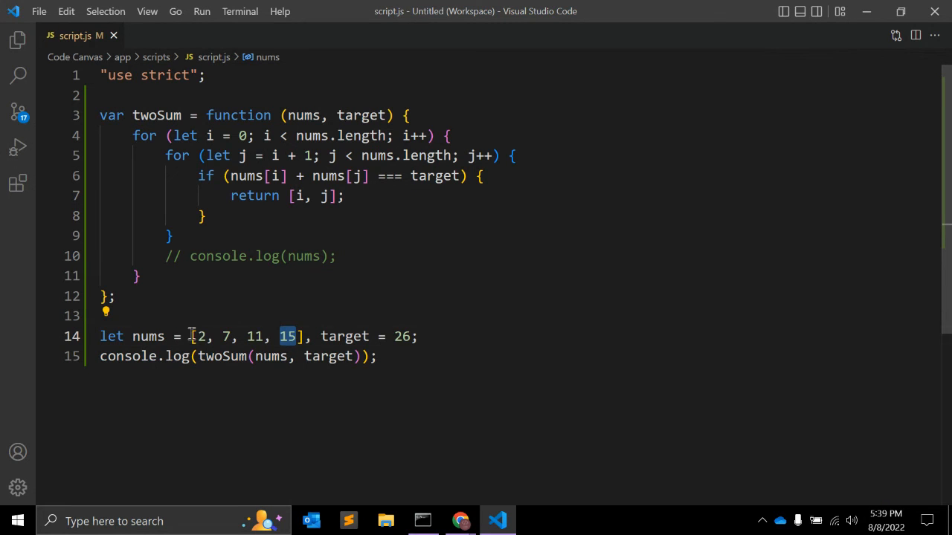
Step: Run the test with nums [3, 2, 4] and target 6, confirming the console logs [1, 2] against LeetCode's Example 2
text(3,2,4)
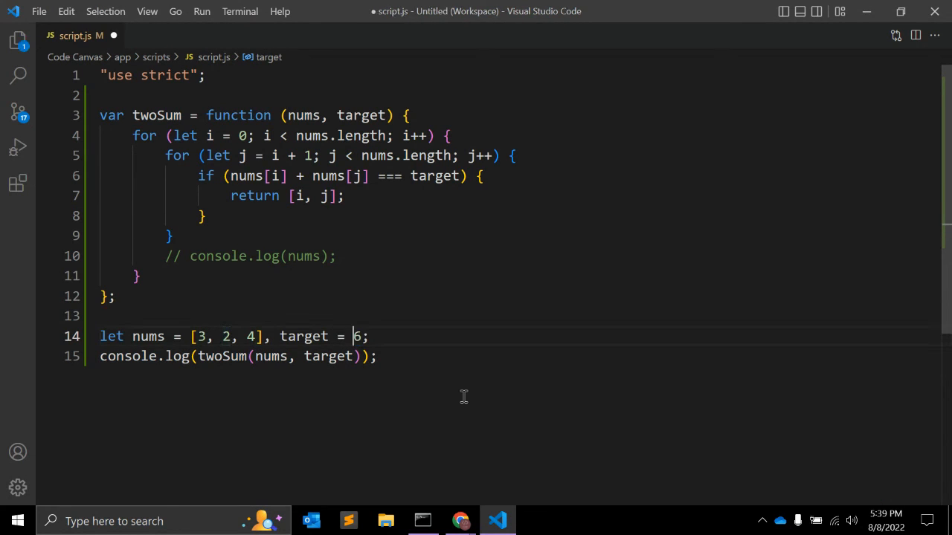
click(461, 521)
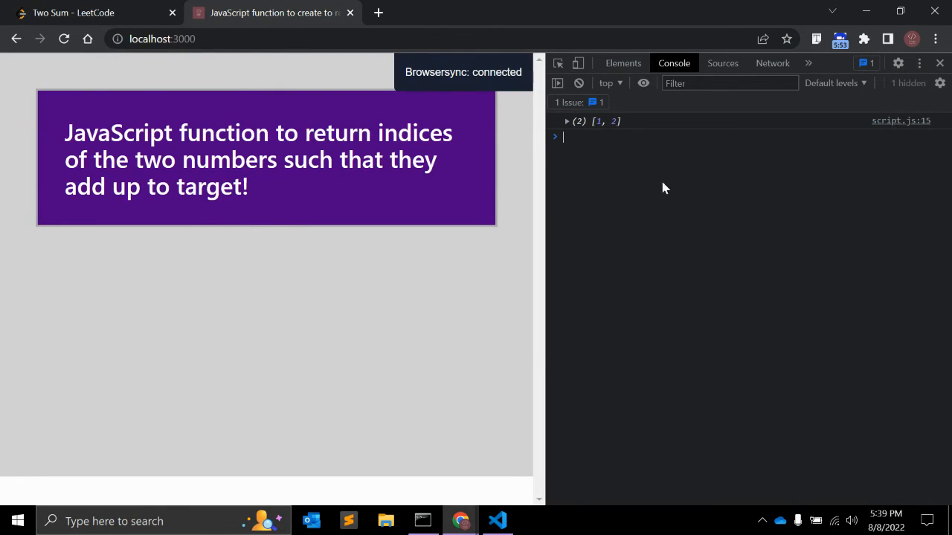
click(89, 12)
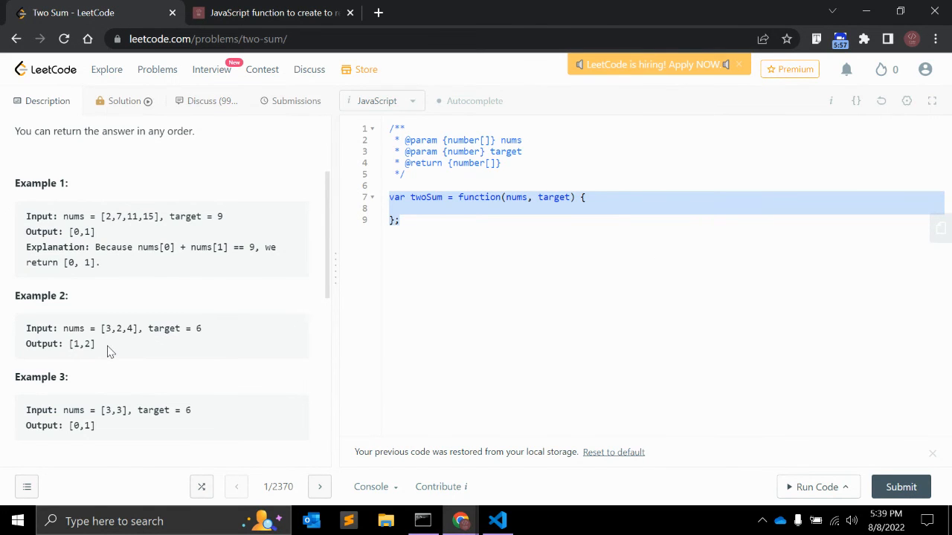
click(497, 520)
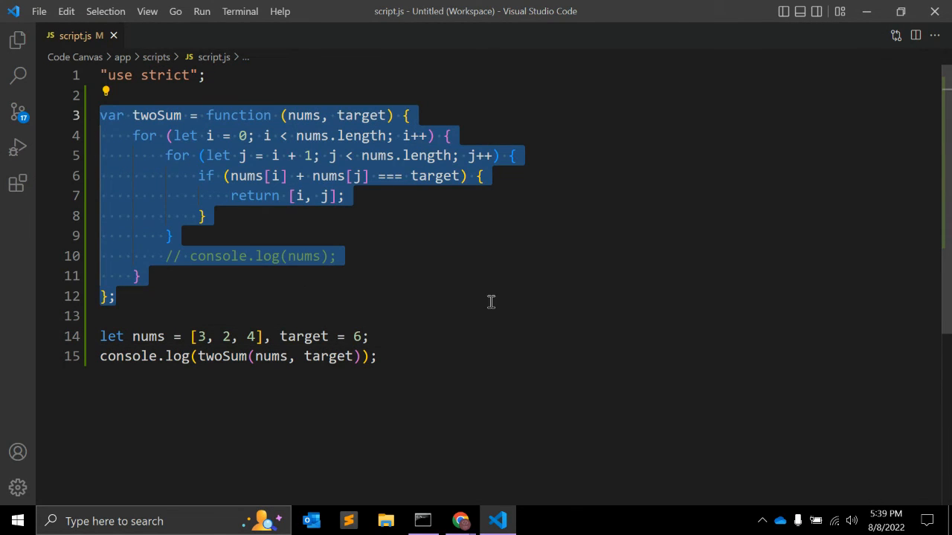
Step: Paste the nested-loop twoSum into the LeetCode editor and edit the custom test case array to [3,2,4]
click(461, 521)
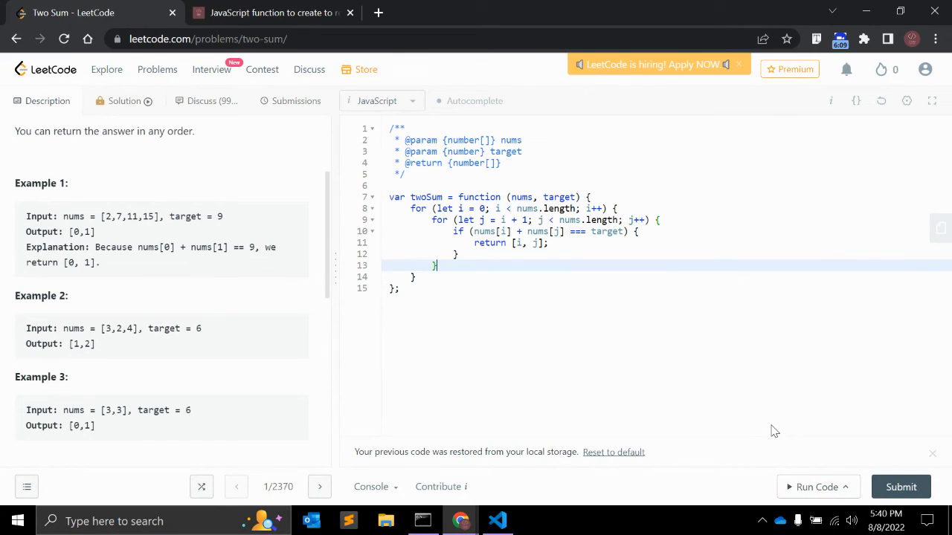
click(816, 488)
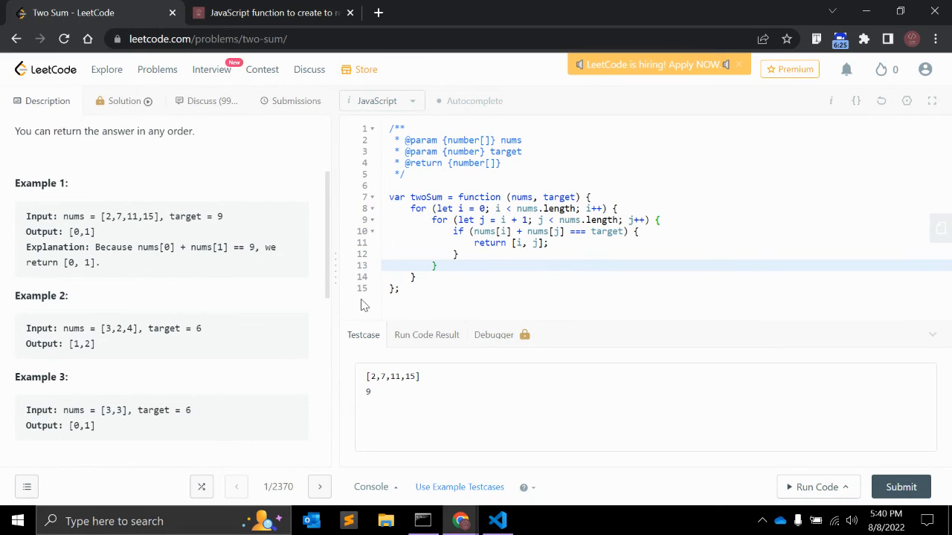
click(521, 394)
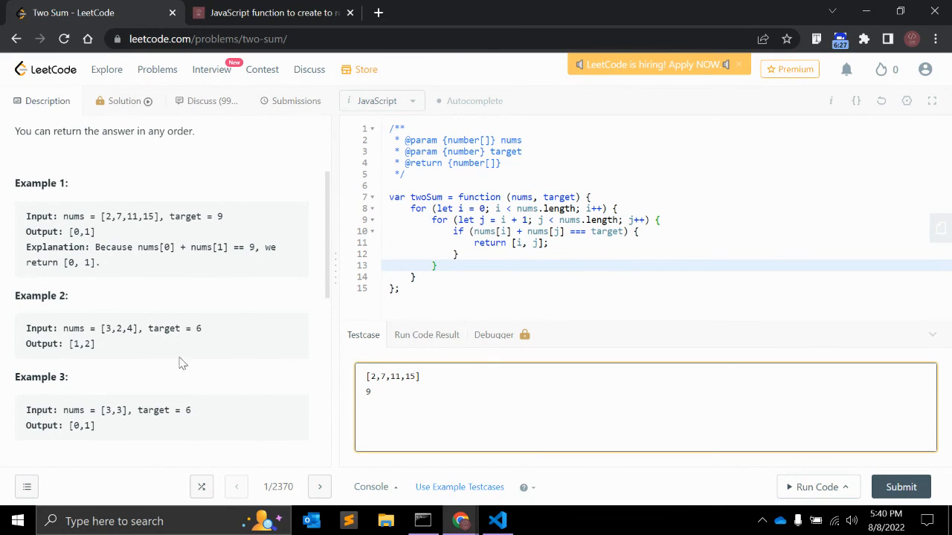
mouse_move(101, 329)
text([3,2,4)
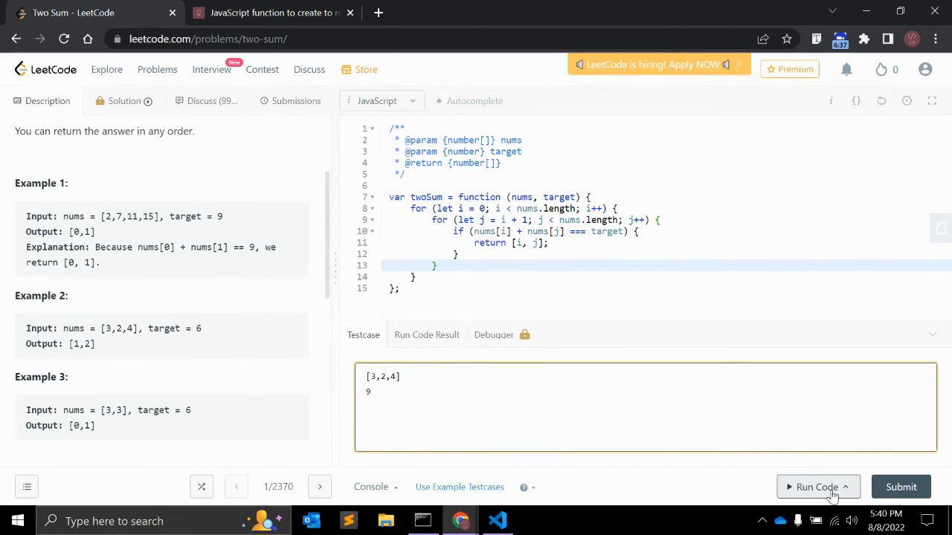
Step: After the run reports an invalid test case, replace the custom target 9 with 6
click(815, 488)
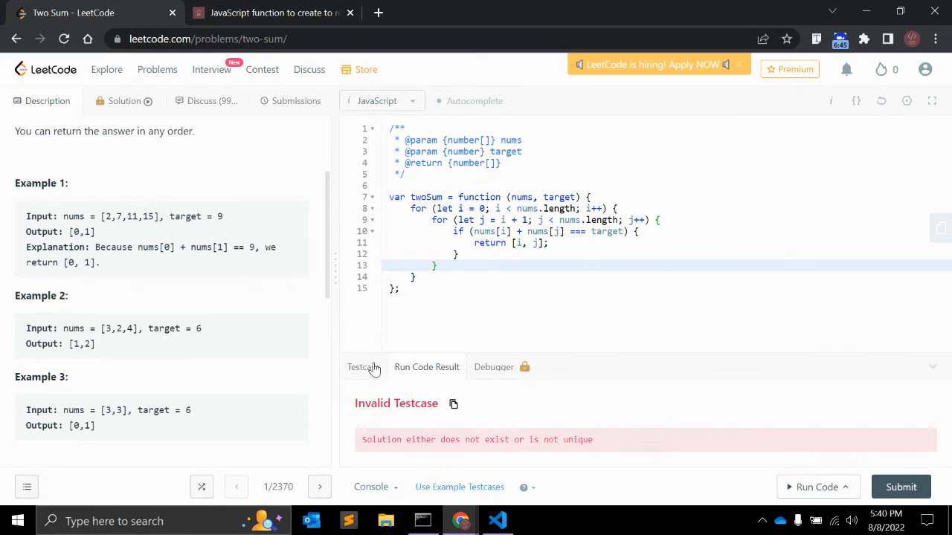
click(363, 366)
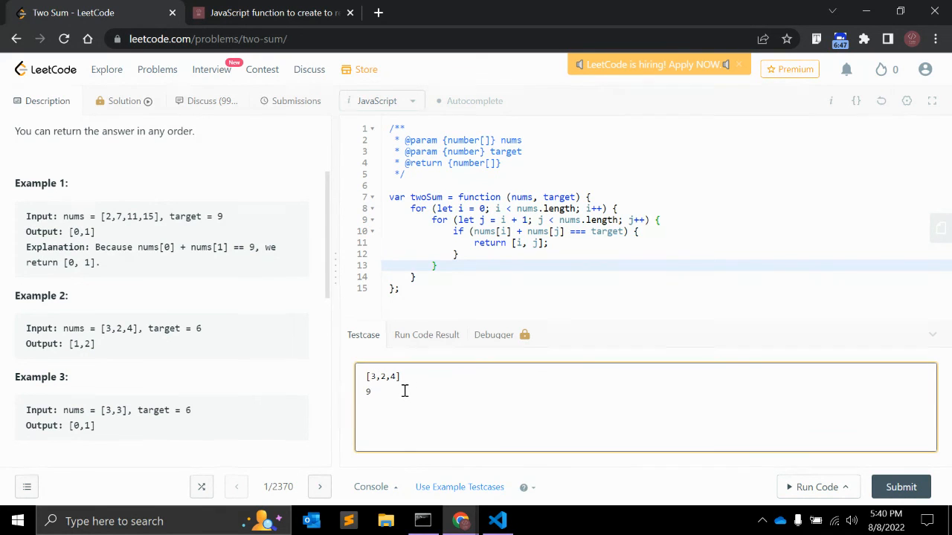
key(Backspace)
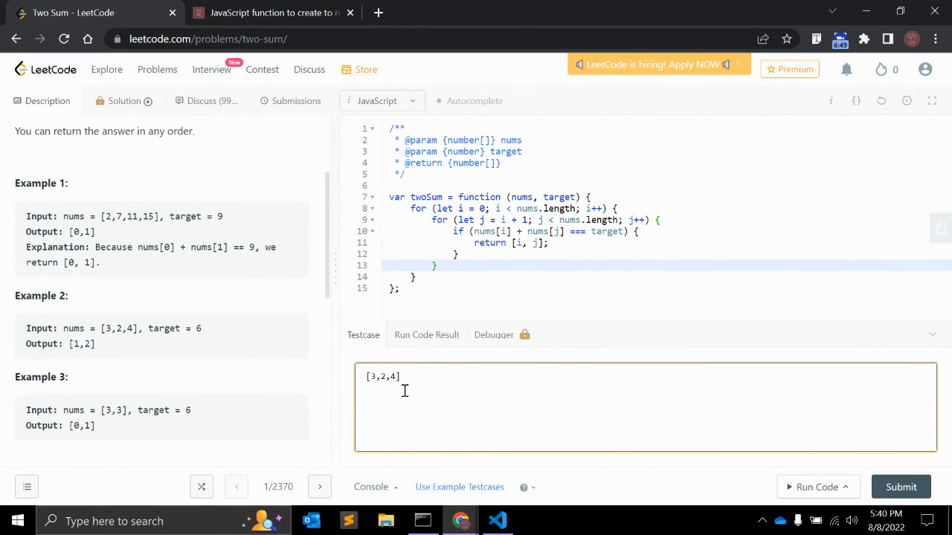
text(6)
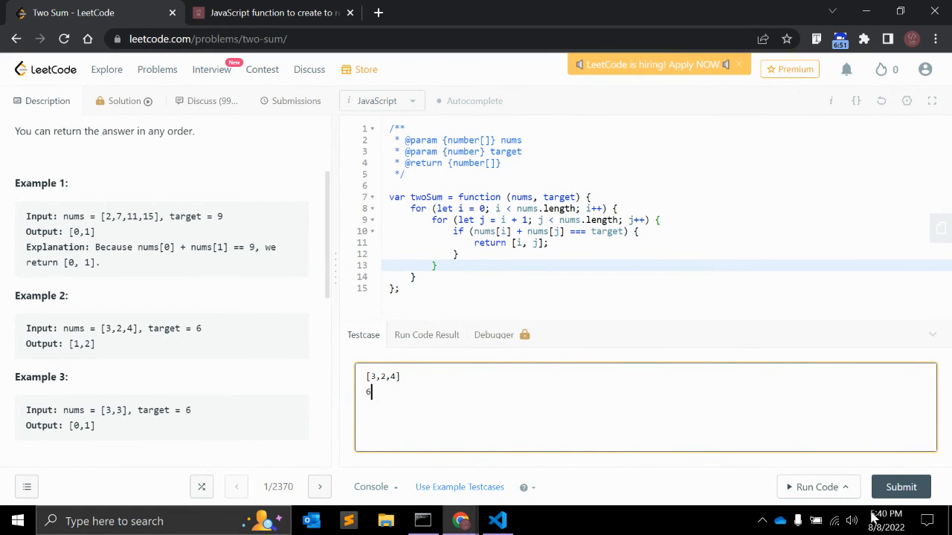
Step: Run the [3,2,4] / 6 test case and get Accepted with output [1,2] matching expected
click(817, 488)
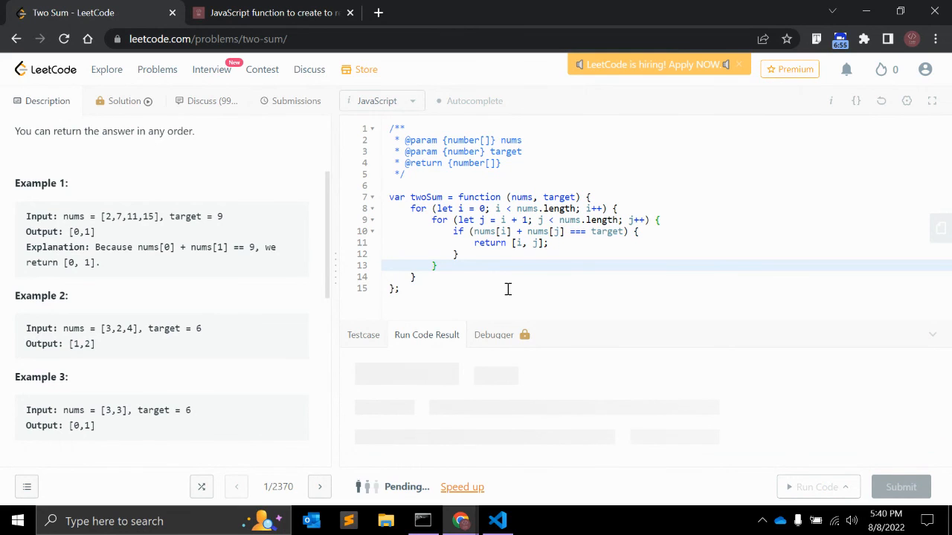
click(817, 488)
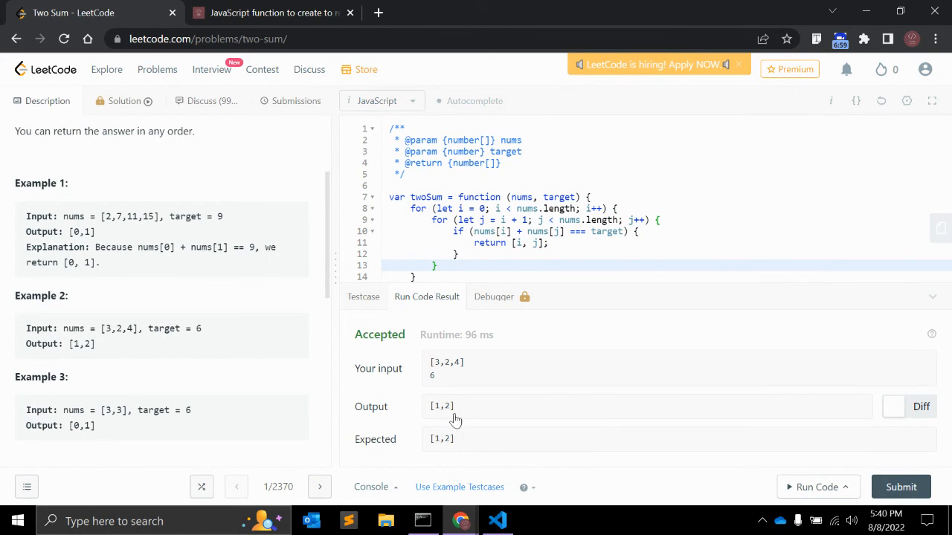
double_click(72, 344)
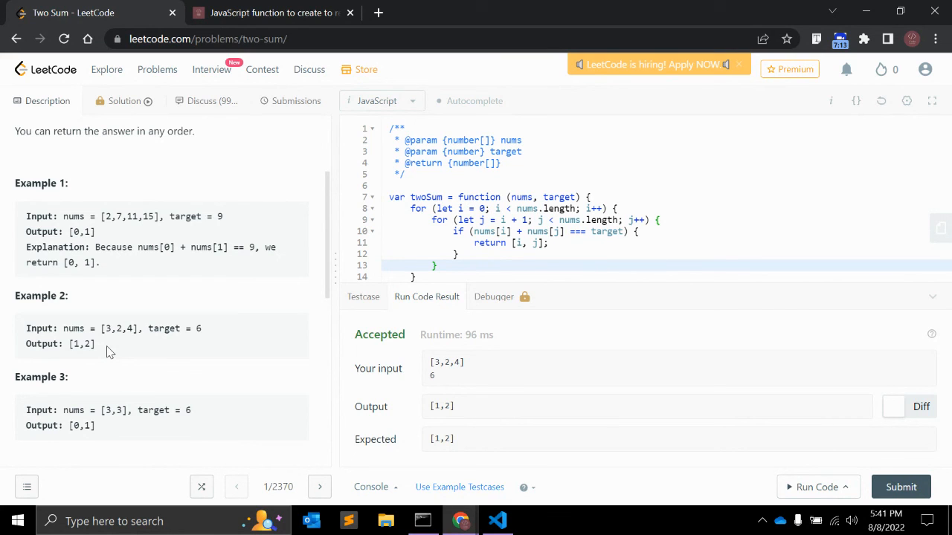
mouse_move(871, 309)
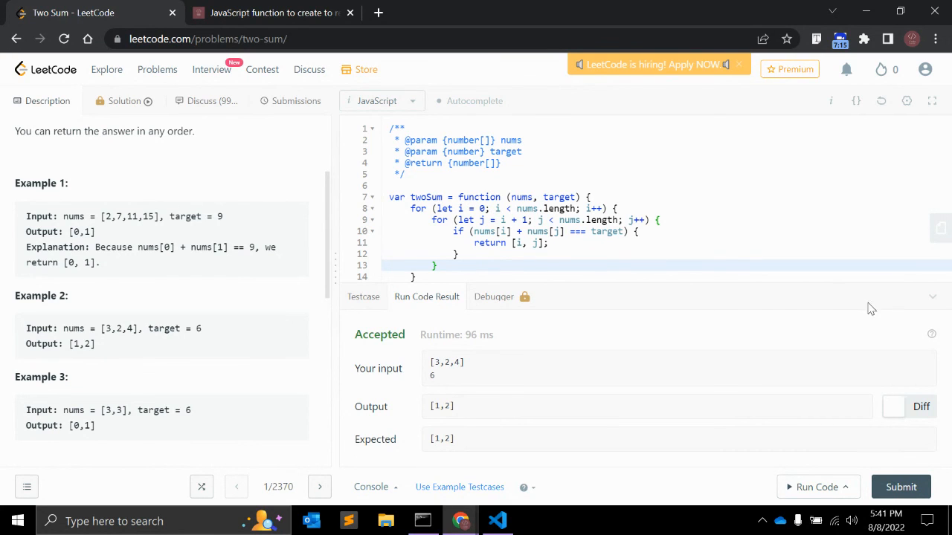